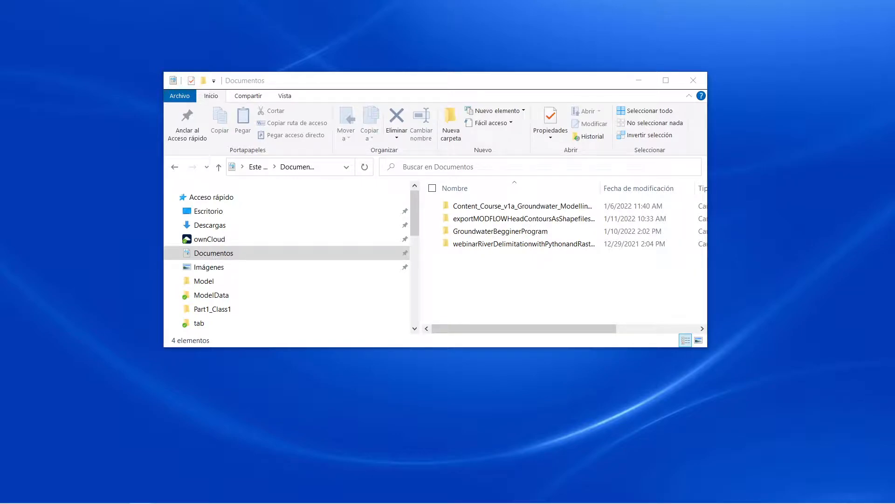
Enter the exportMODFLOWHeadContoursAsShapefilesWithFlopy project and peek into its Scripts folder
double_click(524, 218)
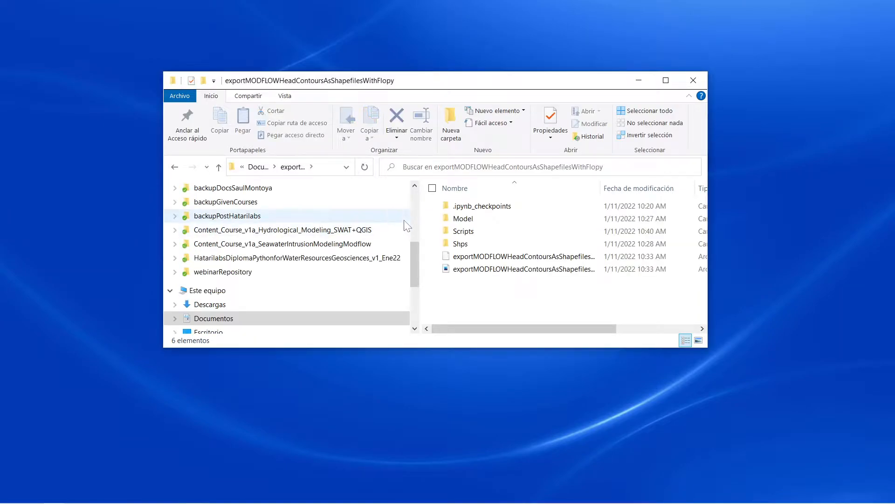
double_click(463, 231)
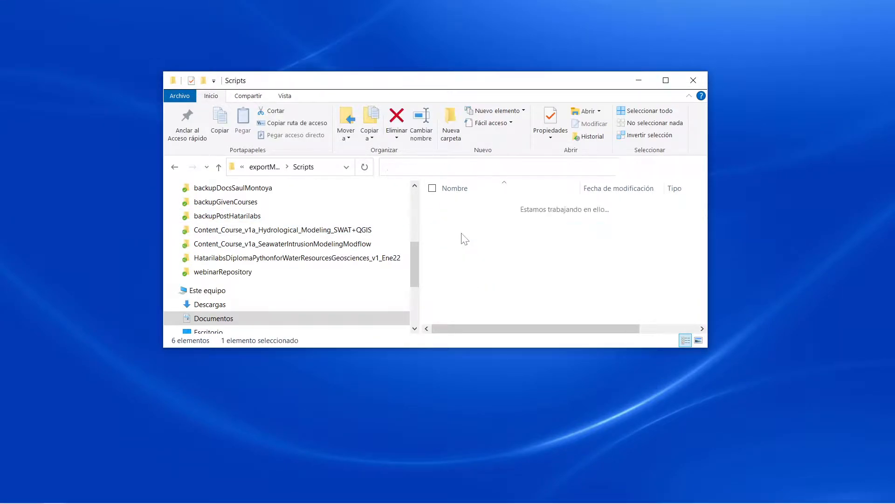
left_click(484, 244)
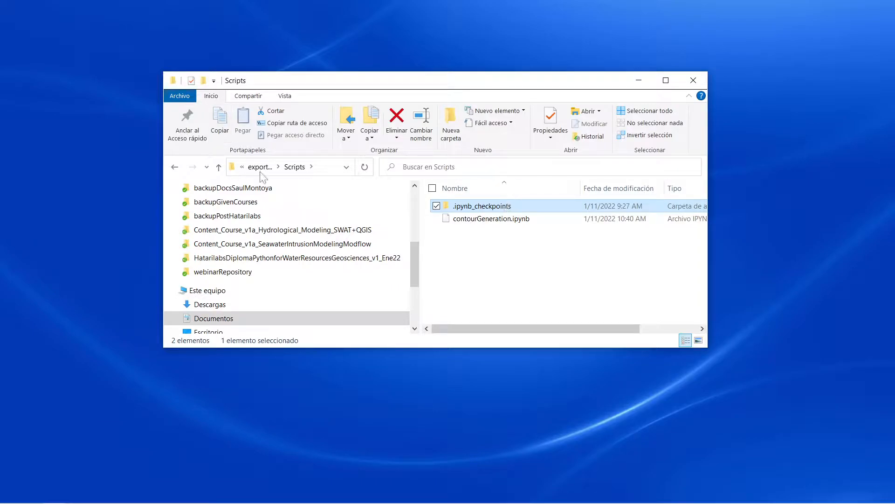
Return to Documentos, re-enter the project and show its Model folder of regionalModel1 files
left_click(218, 166)
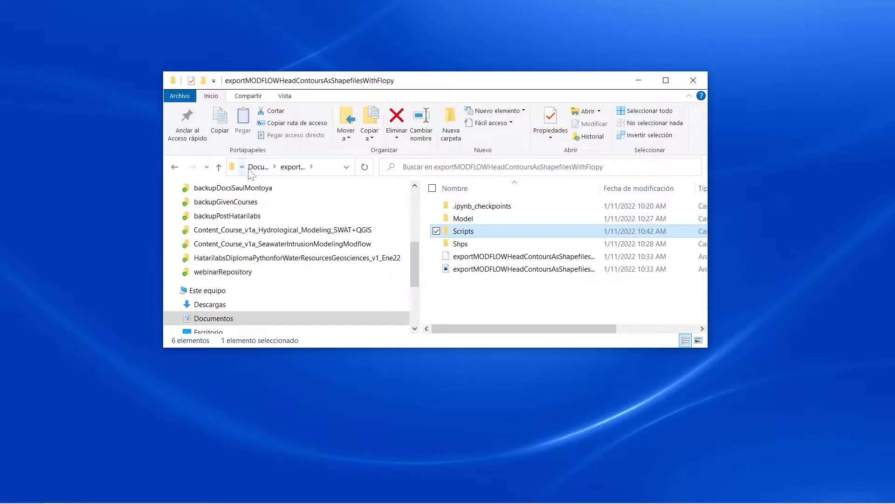
left_click(258, 166)
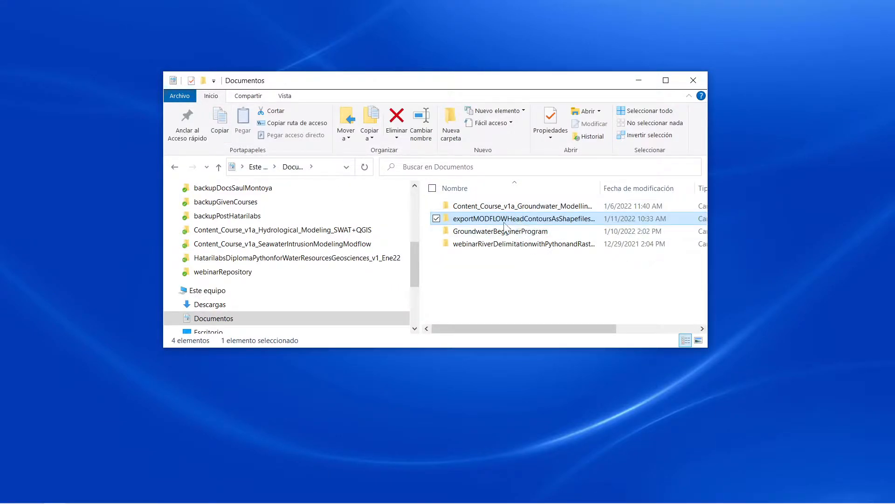
mouse_move(507, 222)
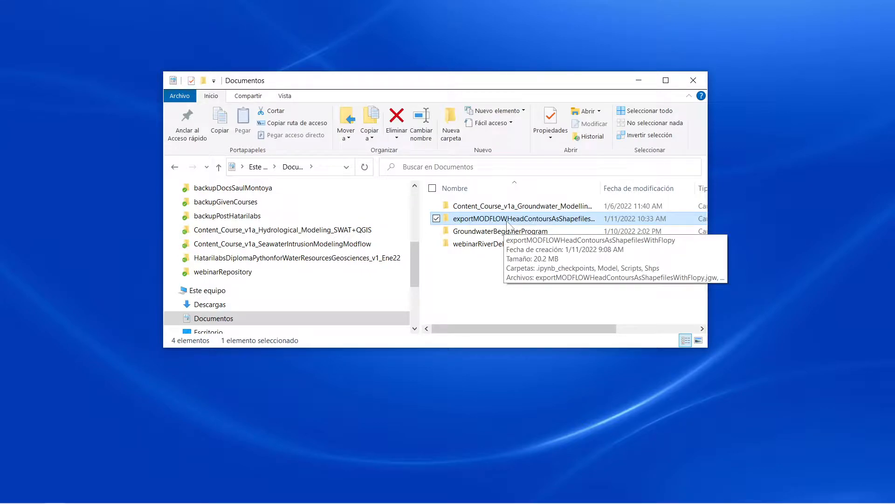
double_click(522, 218)
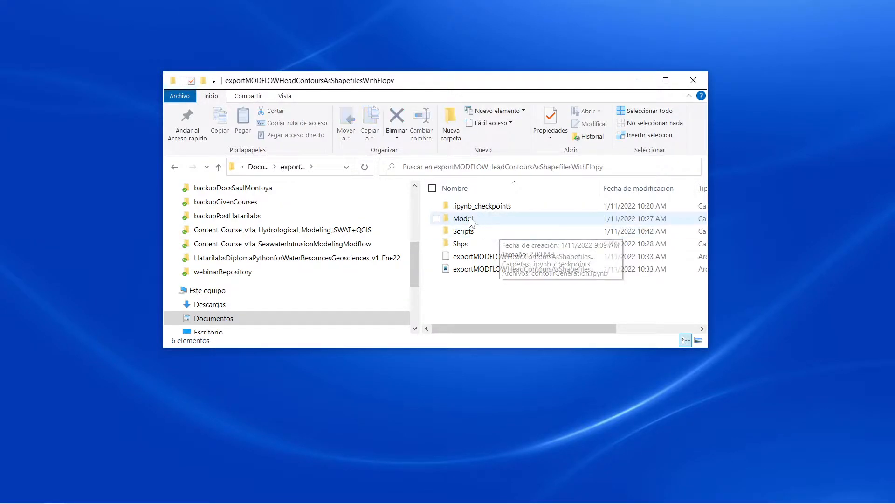
double_click(462, 218)
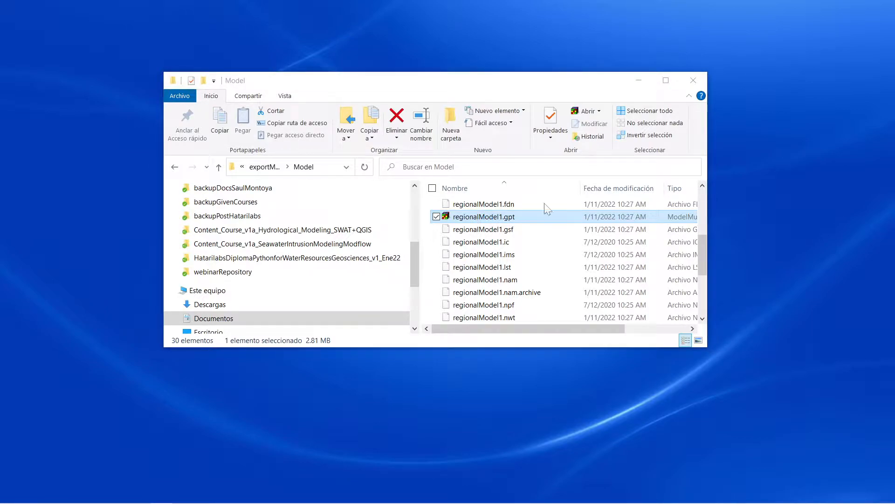
Load regionalModel1.gpt in ModelMuse, hide gridlines and import head results as contour lines
double_click(484, 216)
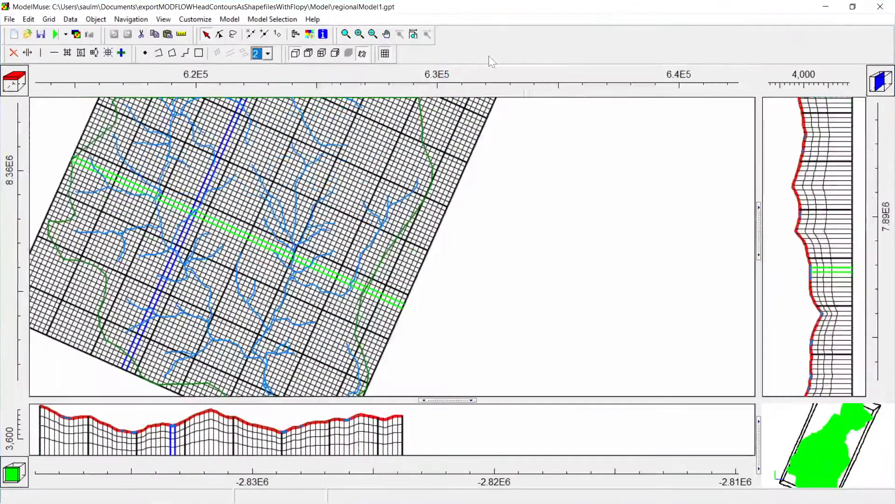
mouse_move(433, 128)
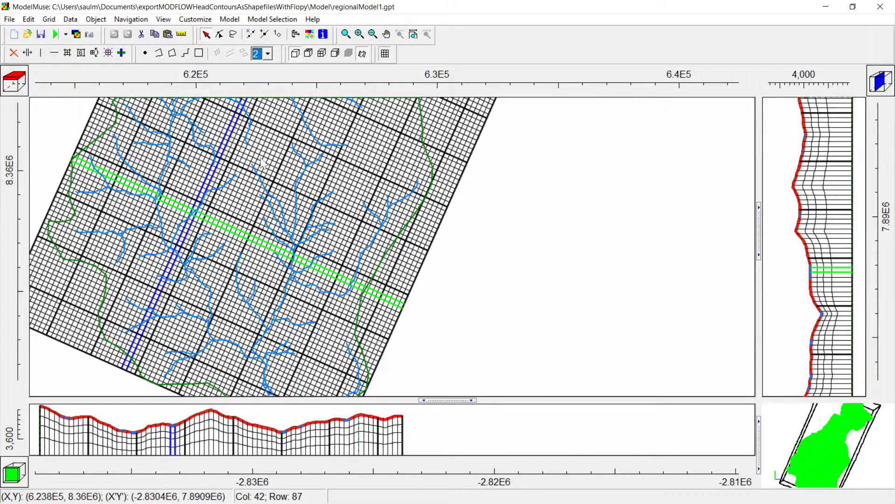
mouse_move(385, 54)
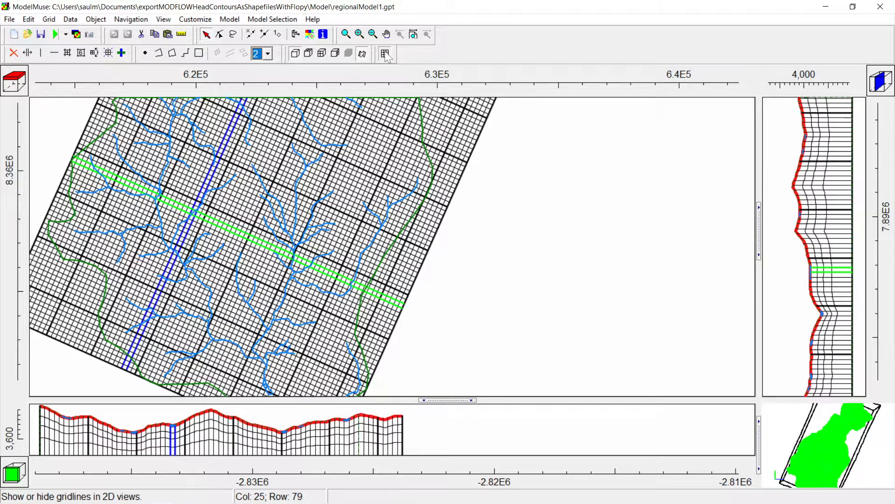
left_click(385, 54)
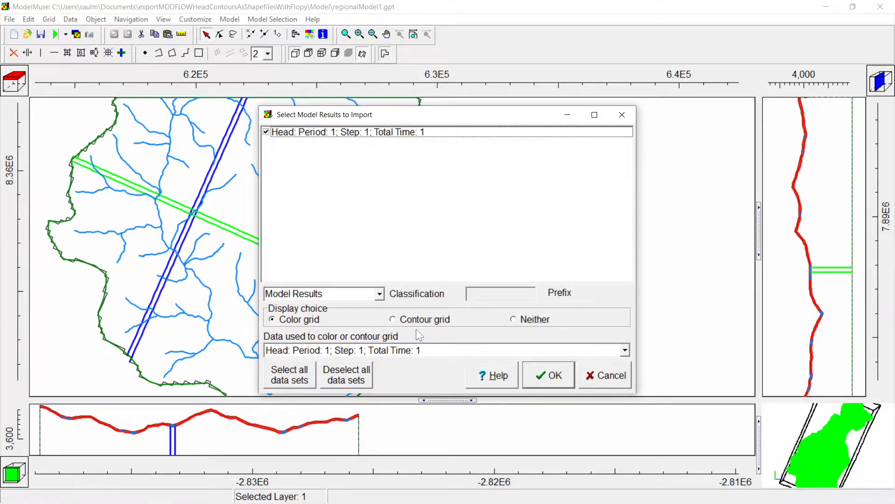
left_click(393, 319)
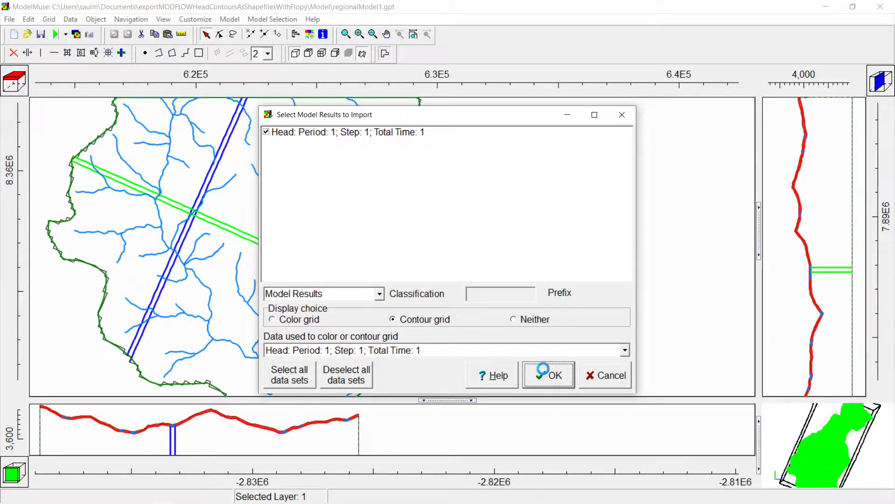
left_click(548, 375)
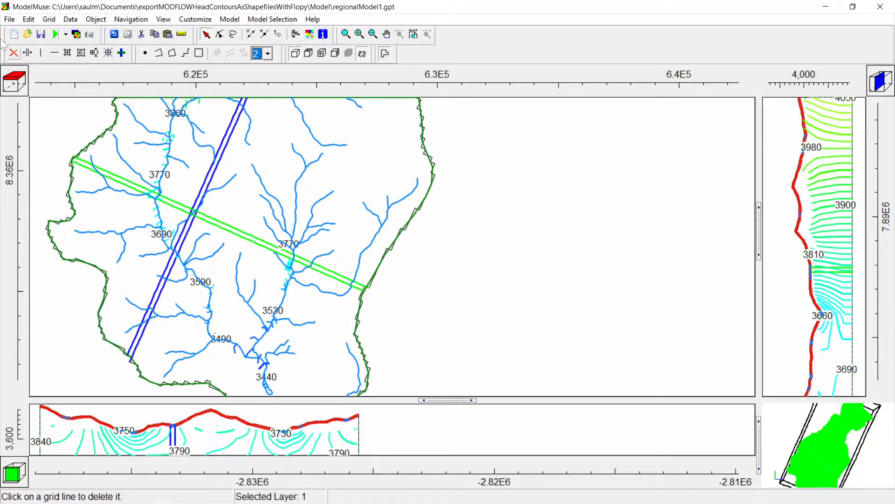
Review ModelMuse's File menu export options, including data sets to CSV
left_click(9, 19)
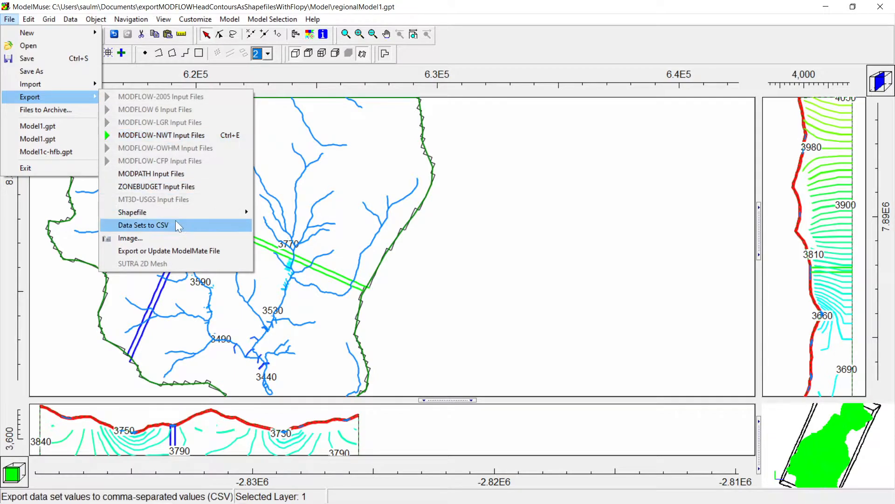
mouse_move(131, 211)
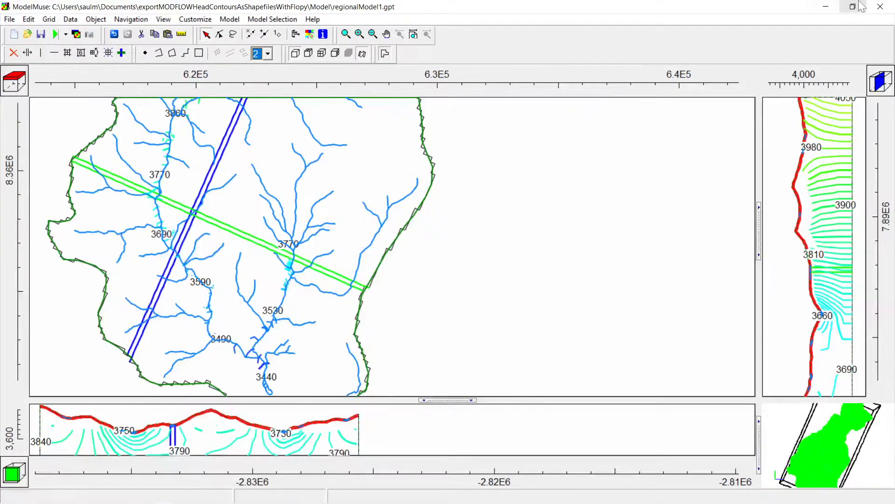
mouse_move(881, 6)
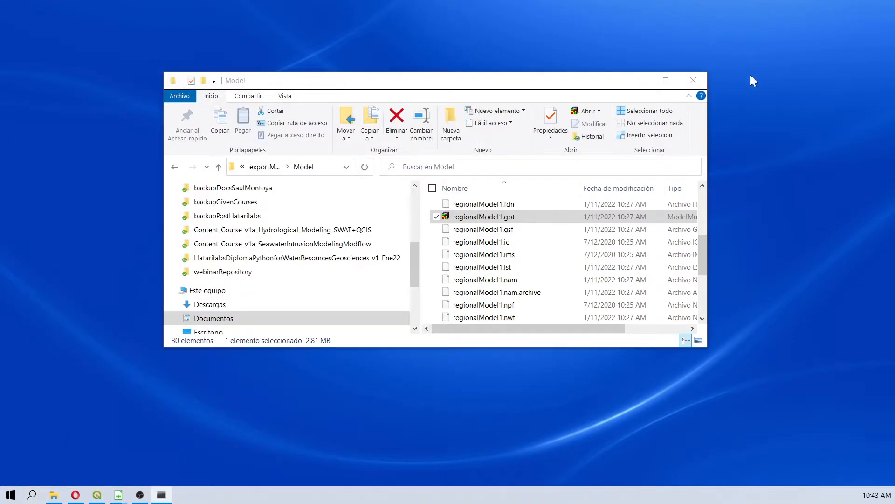
Start Anaconda Prompt and activate the geo conda environment
left_click(159, 495)
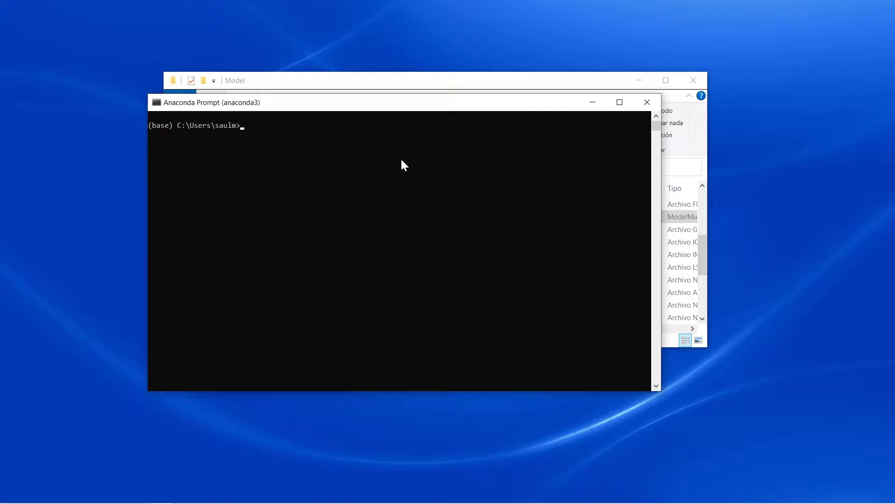
type("conda av")
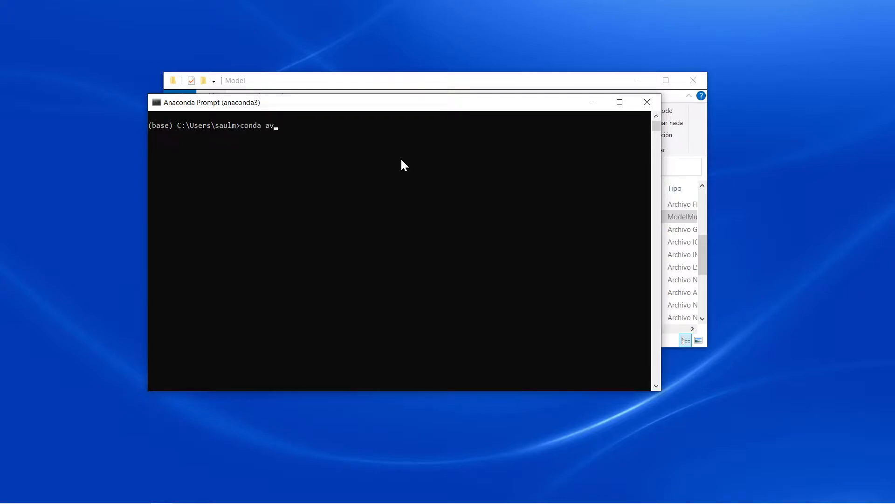
type("tiva")
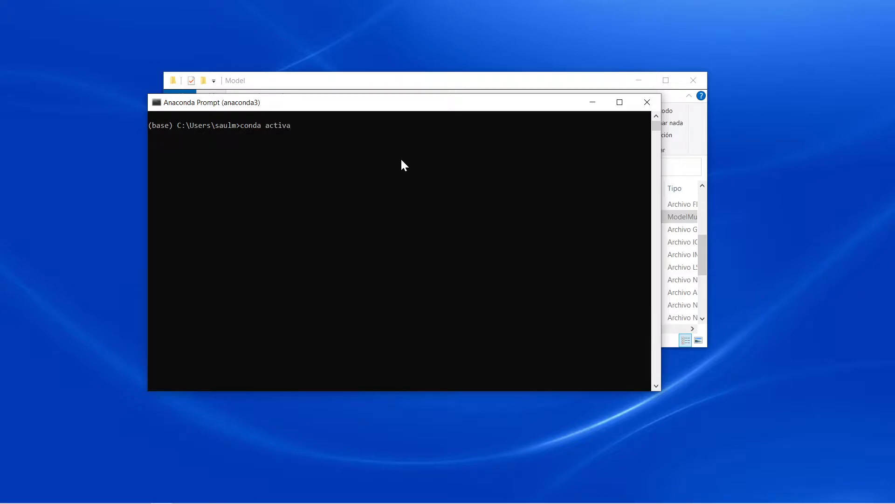
type("te")
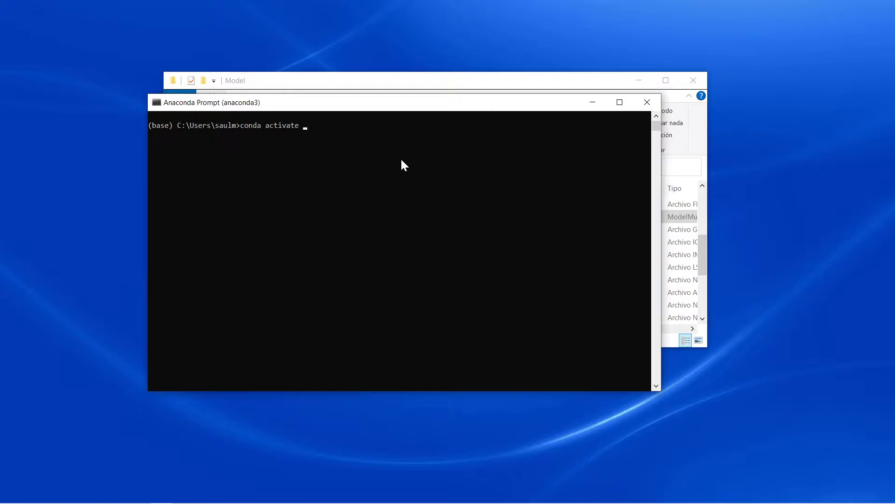
type("ge")
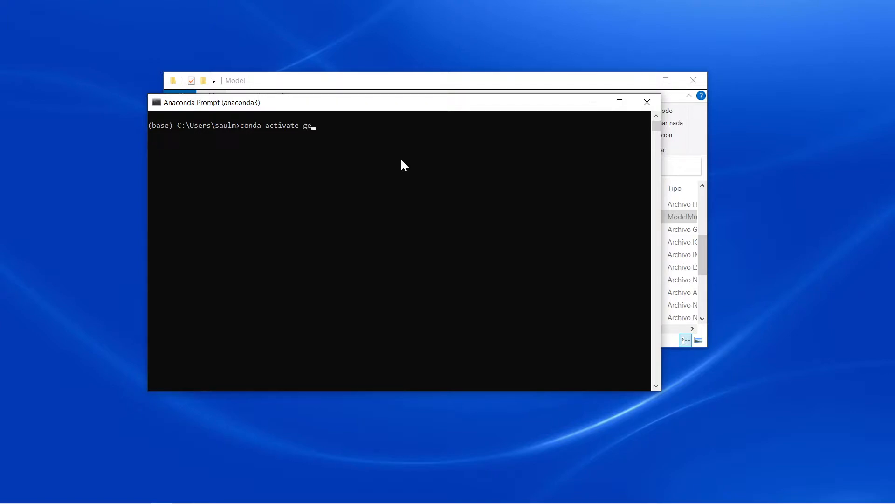
key("Return")
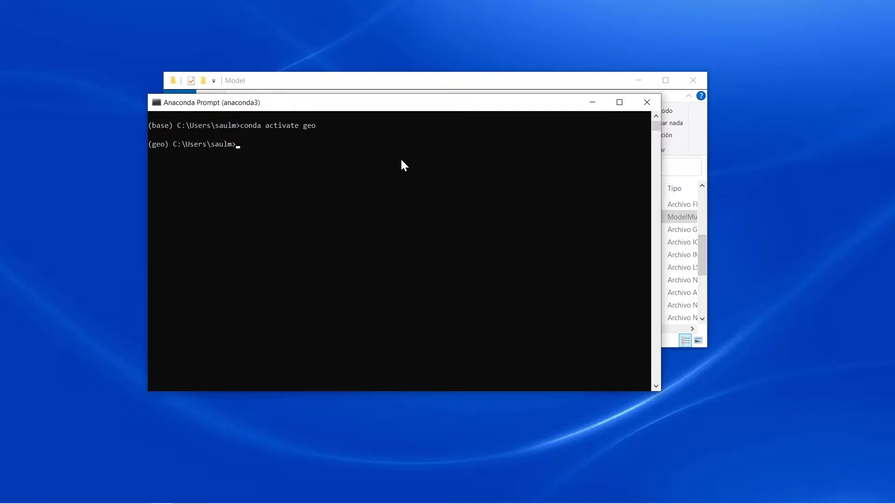
List the environment's packages with pip list, checking flopy 3.3.4, GDAL 3.4.0 and geopandas 0.10.2
type("p")
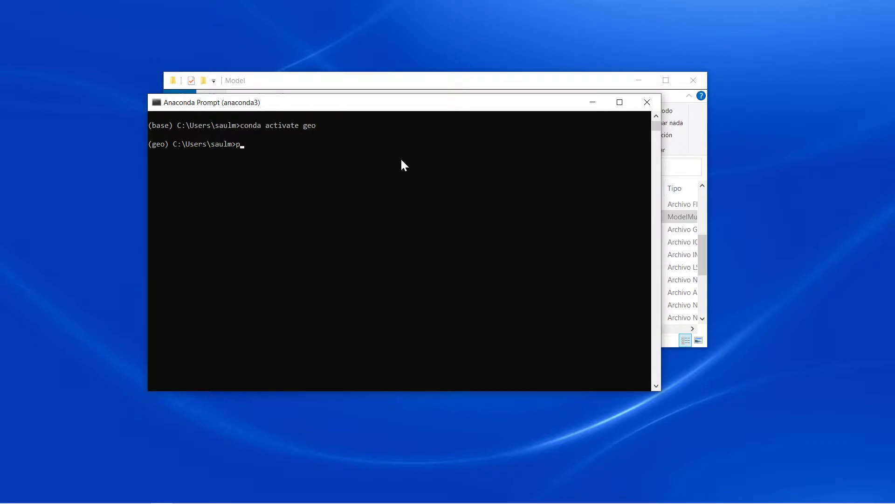
type("ip list")
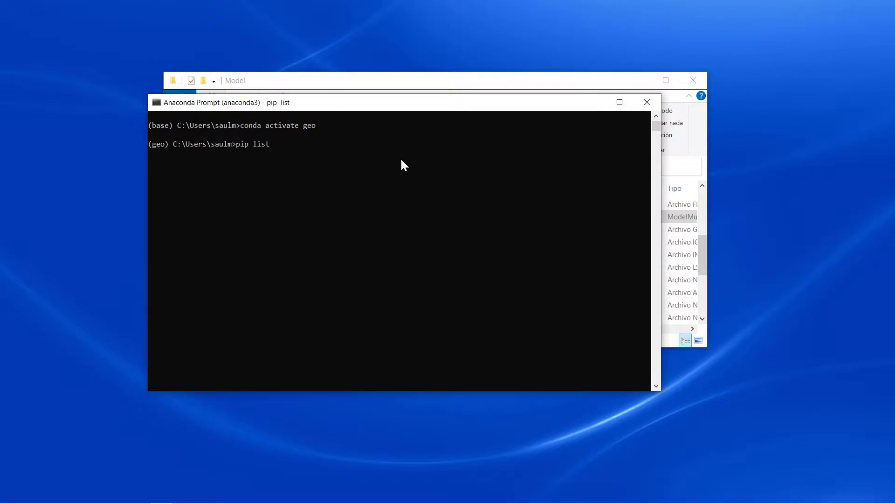
key("Return")
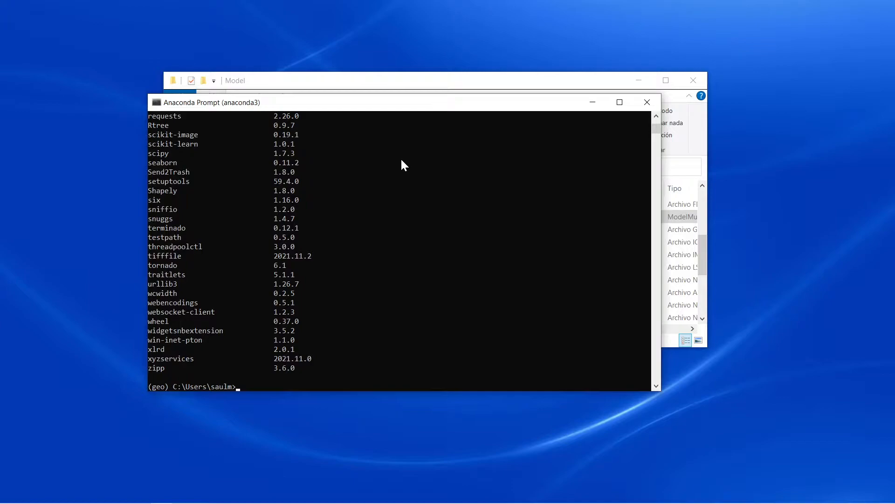
mouse_move(180, 260)
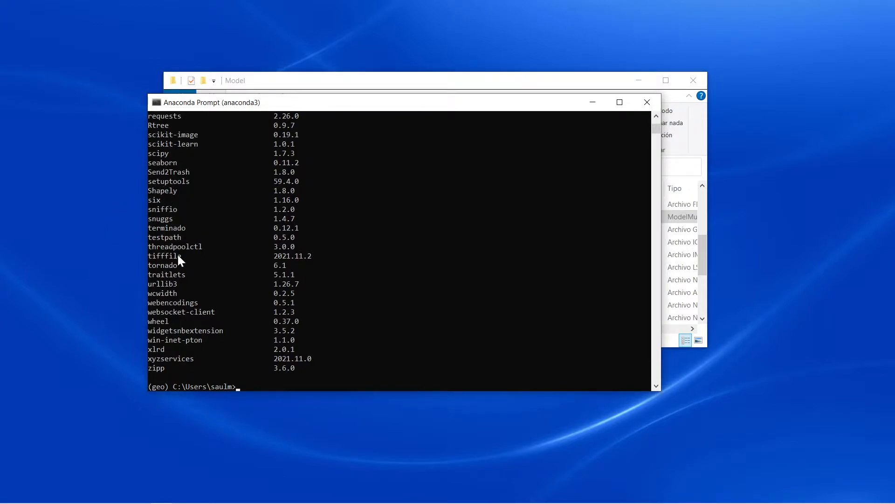
mouse_move(161, 363)
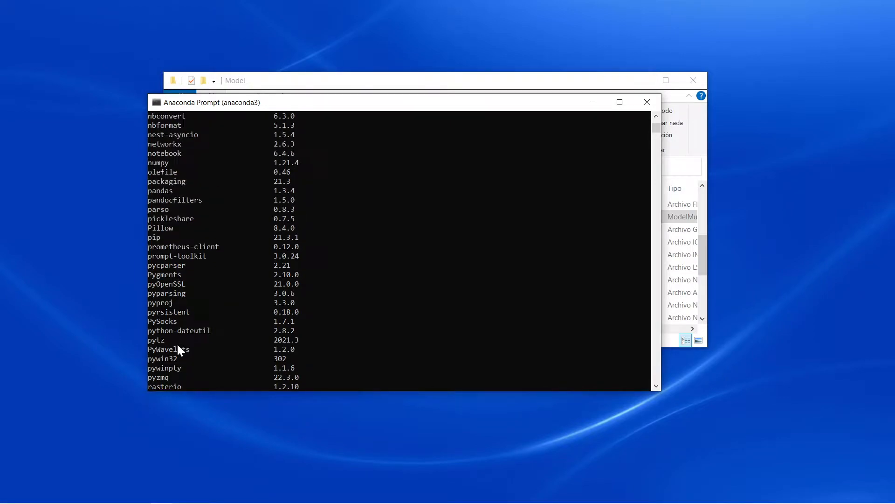
scroll("up", 3)
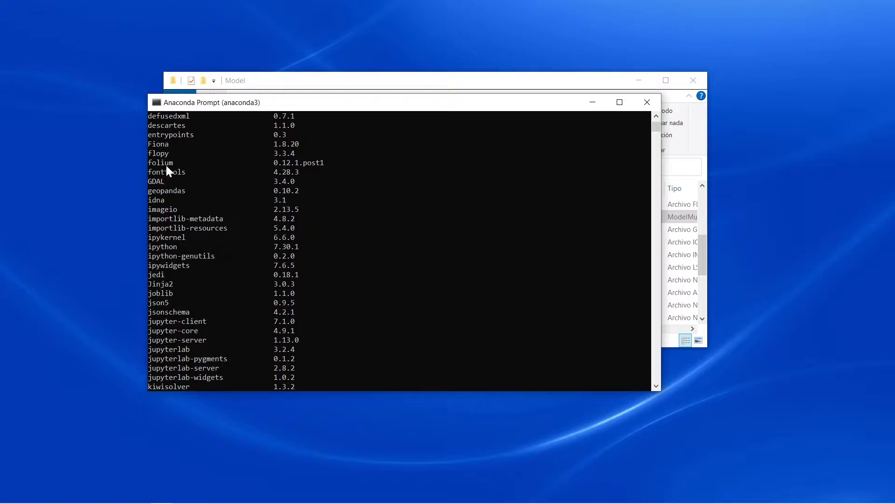
mouse_move(197, 251)
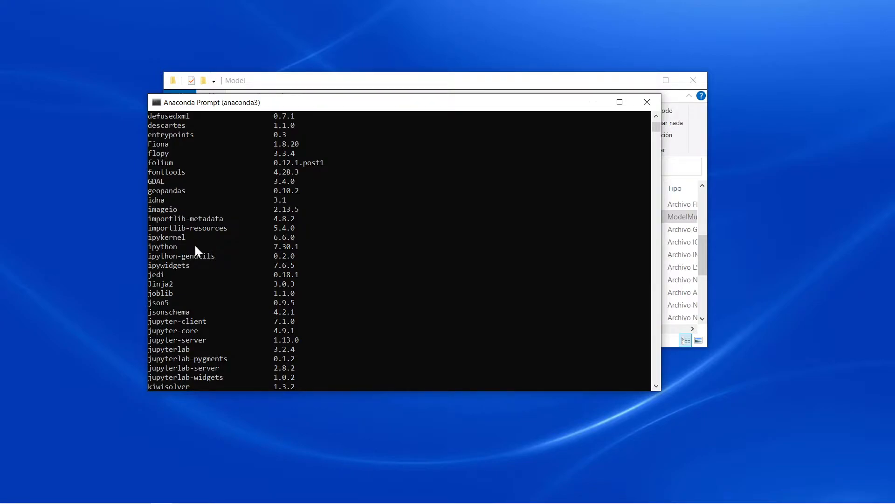
scroll("down", 3)
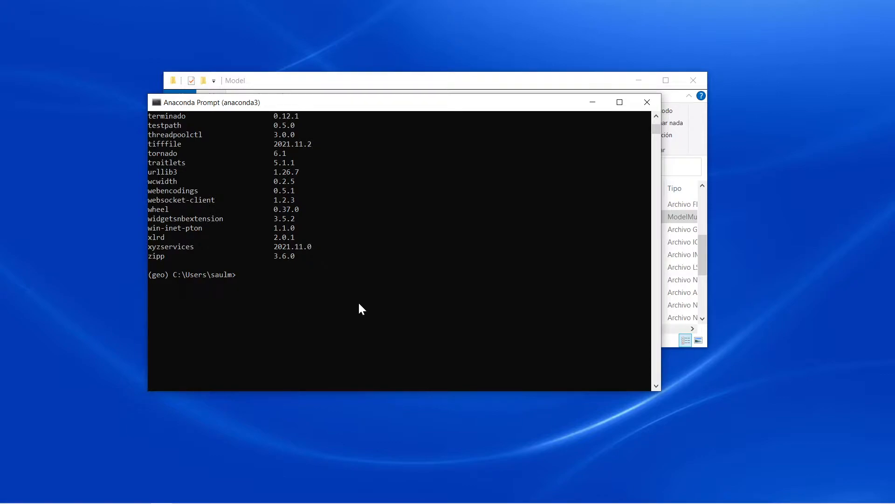
Start a JupyterLab server, then interrupt it with Ctrl+C
type("jupyter")
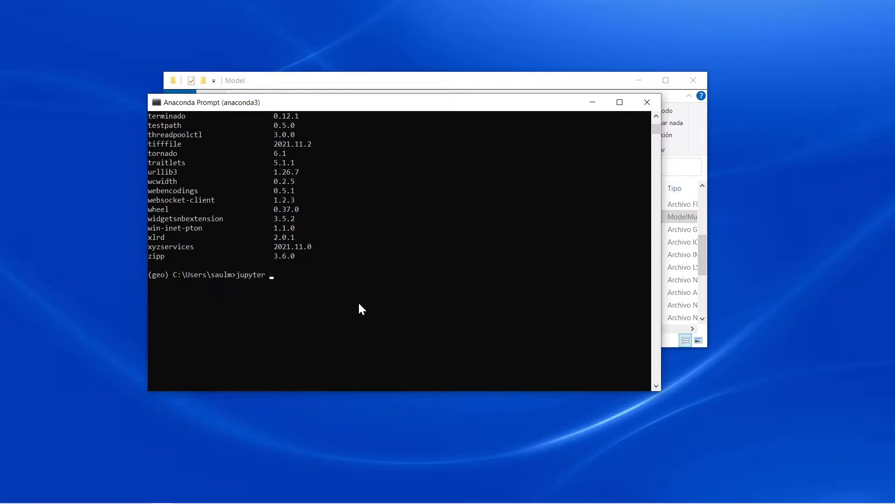
type("lab")
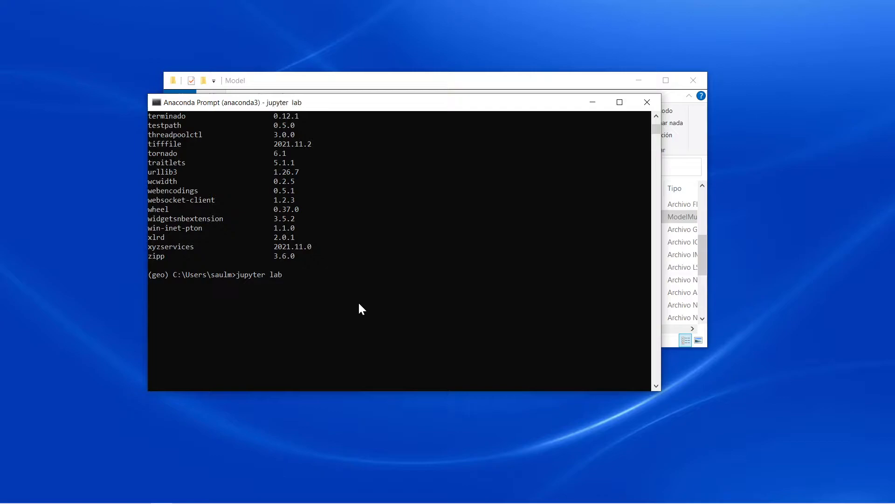
key("Return")
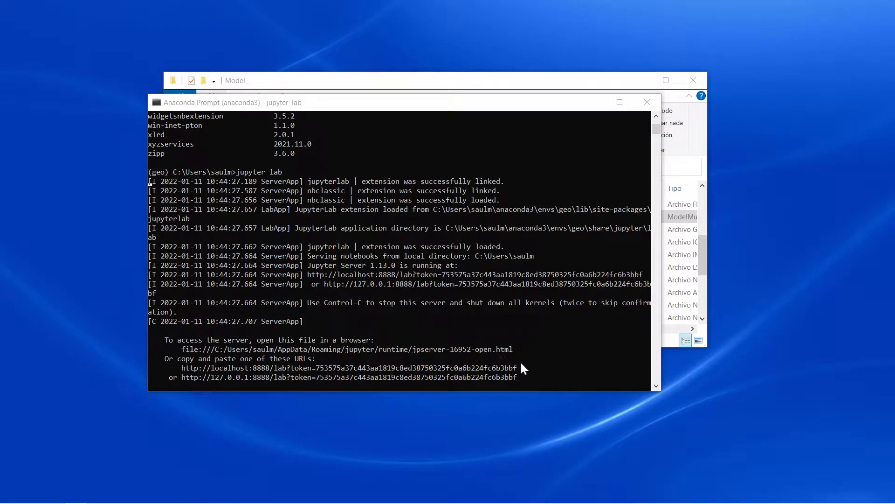
mouse_move(583, 221)
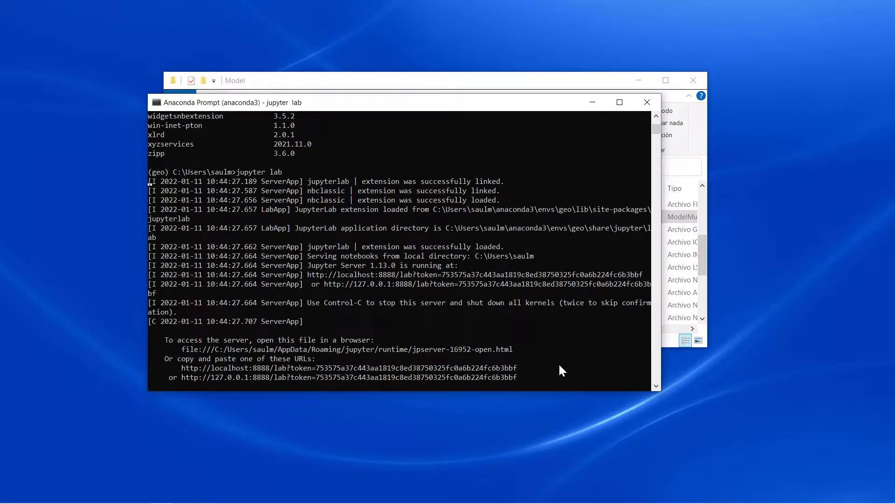
mouse_move(497, 370)
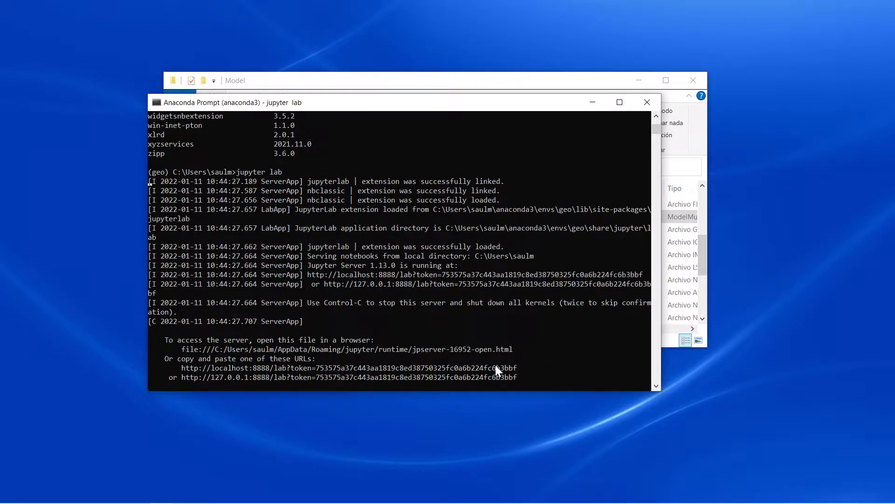
key("ctrl+c")
type("di")
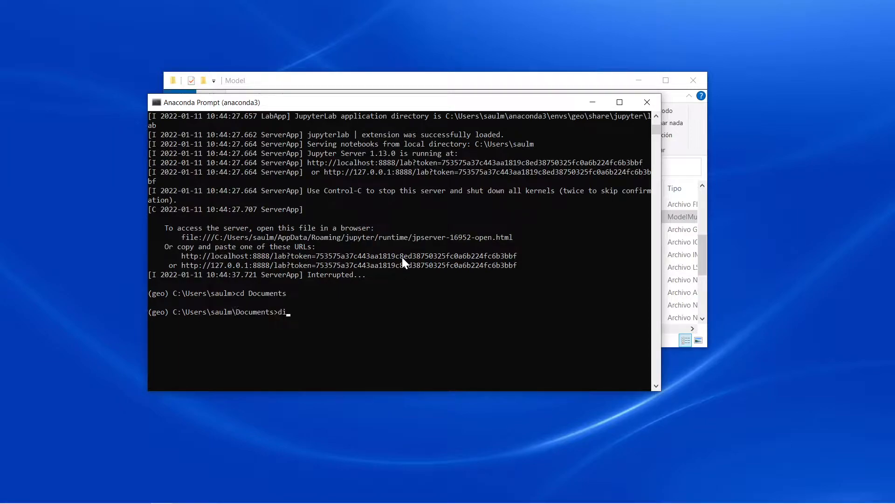
List Documents and change into the exportMODFLOWHeadContoursAsShapefilesWithFlopy folder
key("Return")
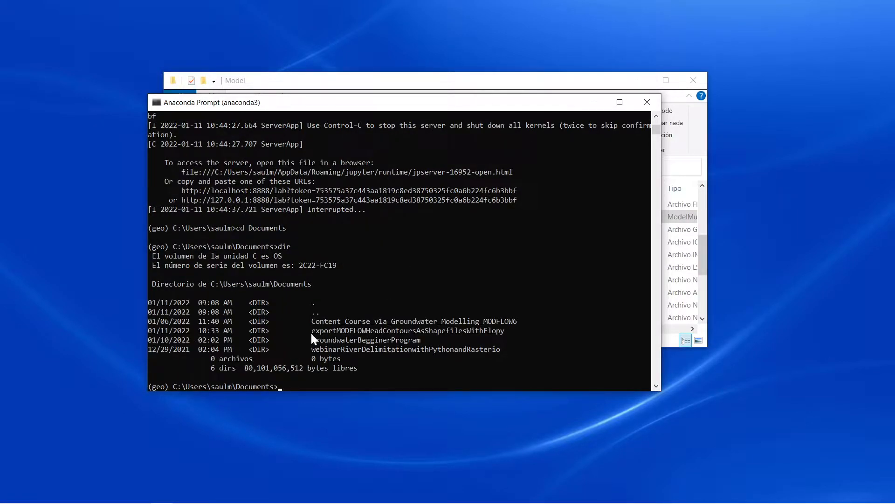
mouse_move(502, 331)
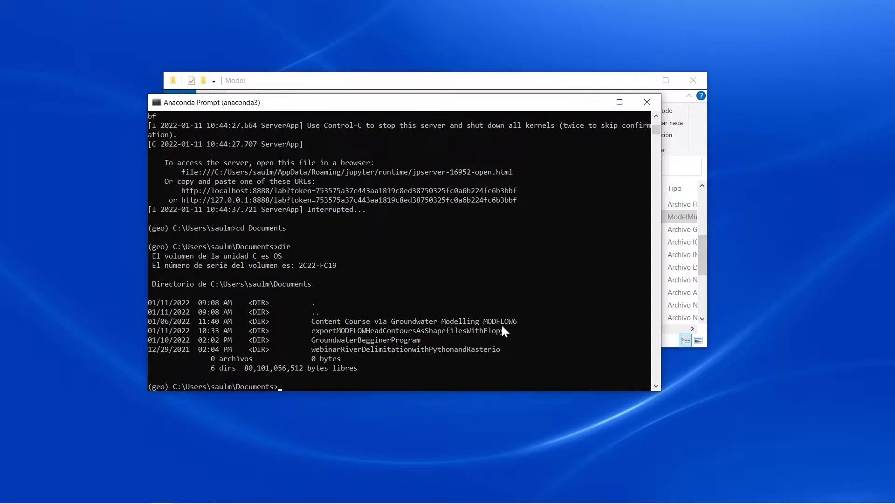
mouse_move(403, 345)
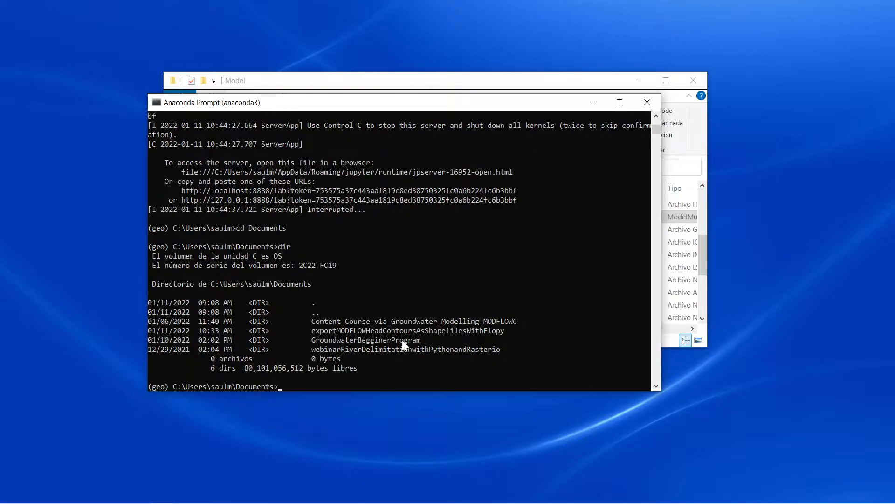
mouse_move(338, 354)
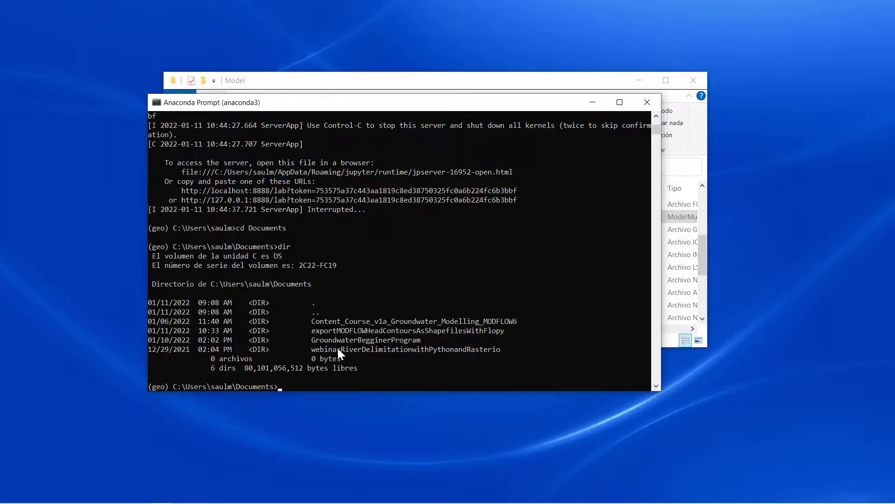
type("cd w")
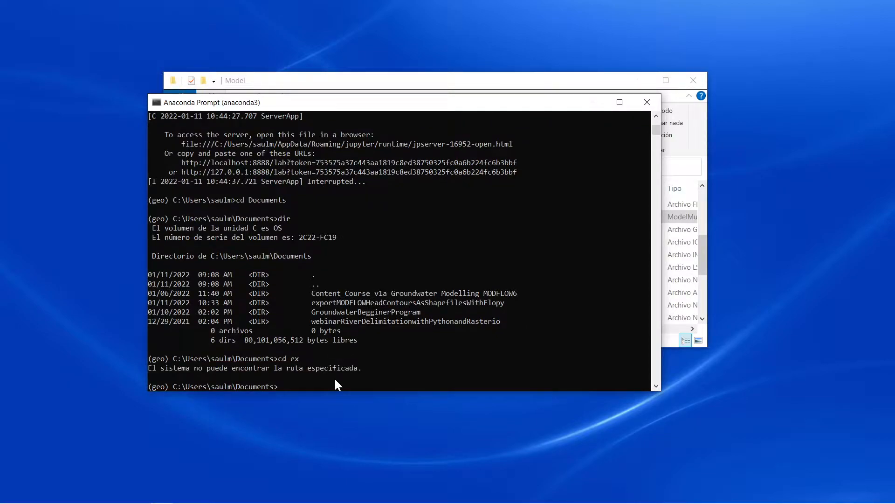
type("ce")
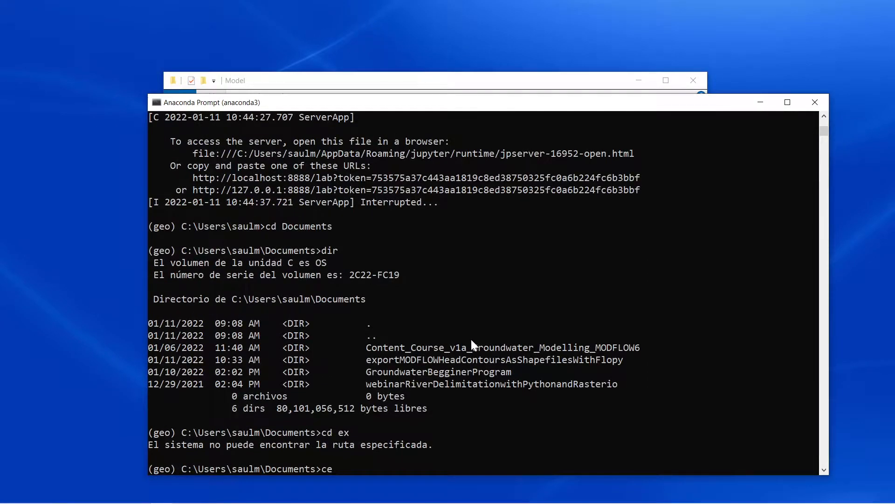
type("cd ex")
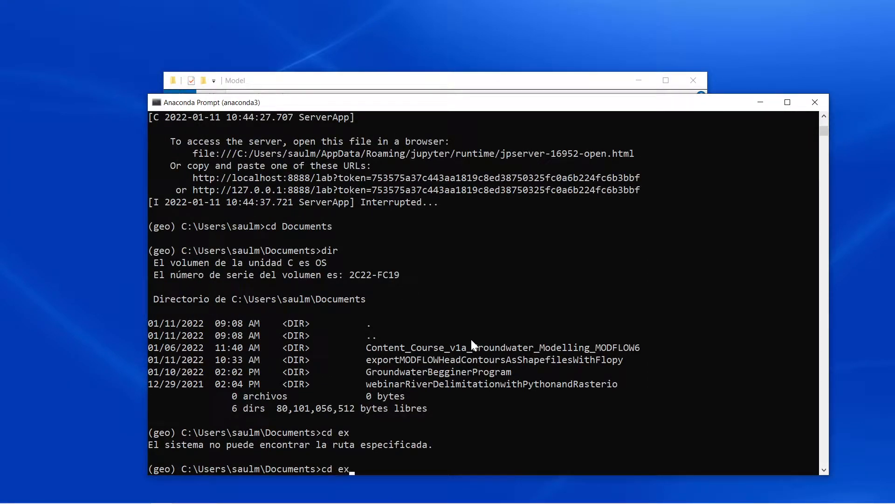
key("Return")
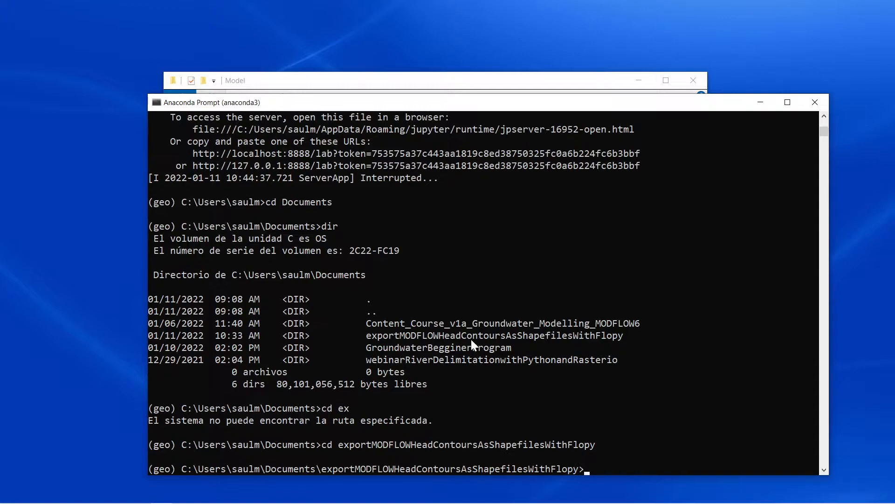
Launch JupyterLab from the project folder
type("ju")
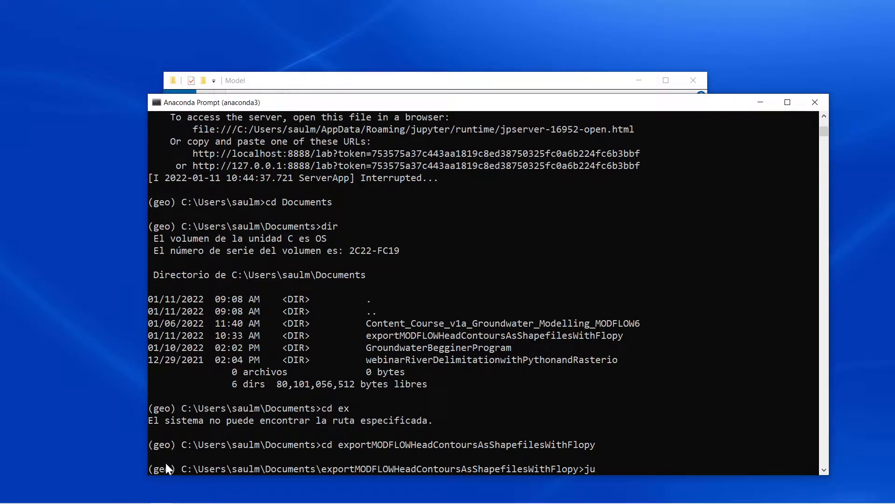
mouse_move(734, 417)
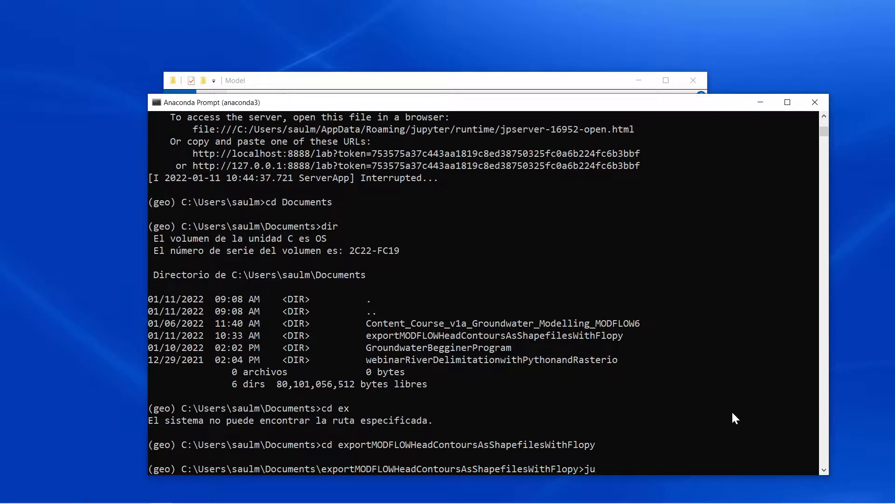
type("pyter lab")
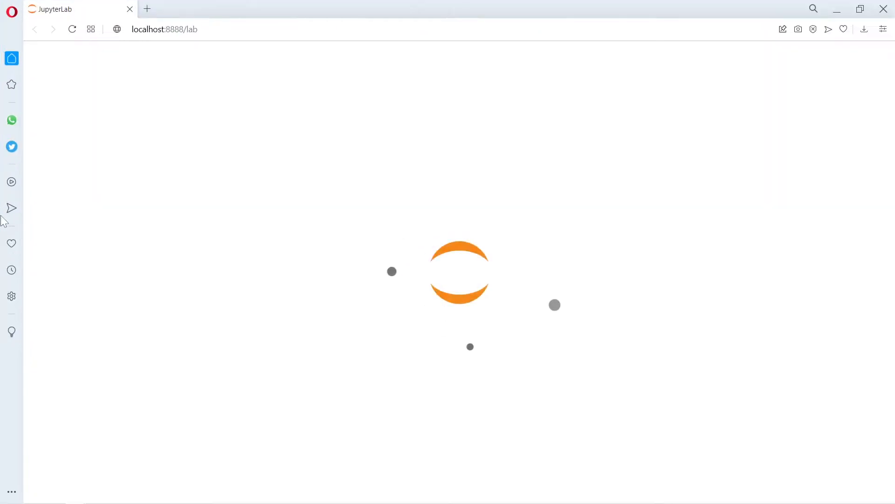
mouse_move(11, 207)
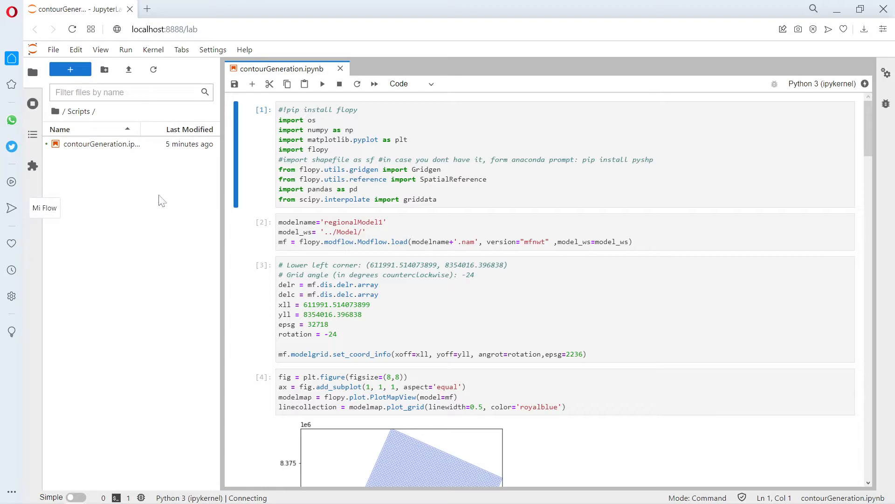
Delete the old regionalModel1_E and waterTable_v1 shapefiles from the Shps folder and return to the project root
left_click(152, 50)
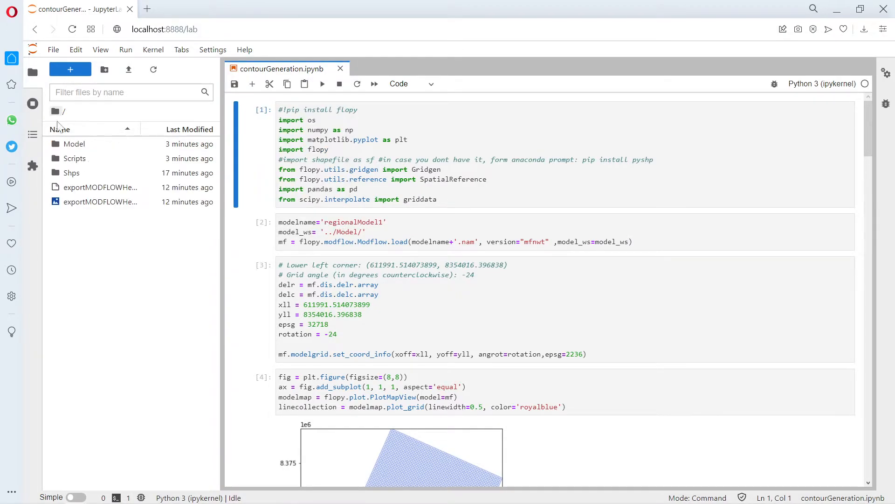
mouse_move(72, 173)
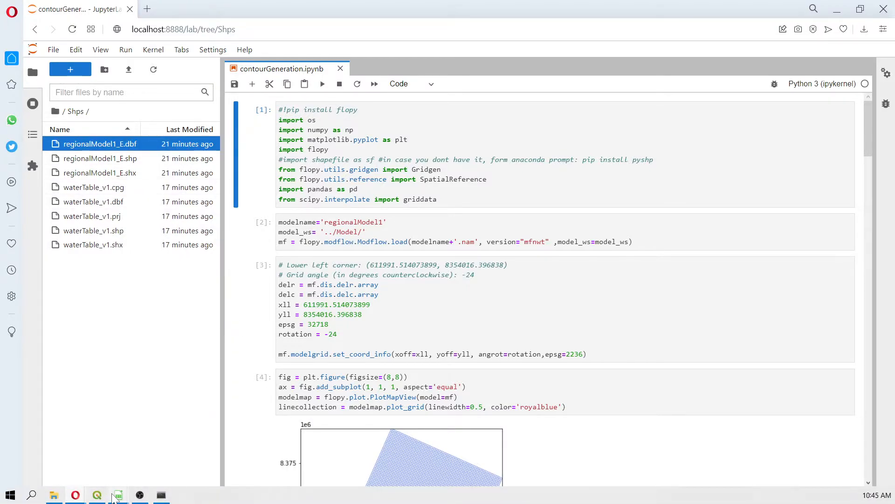
left_click(118, 495)
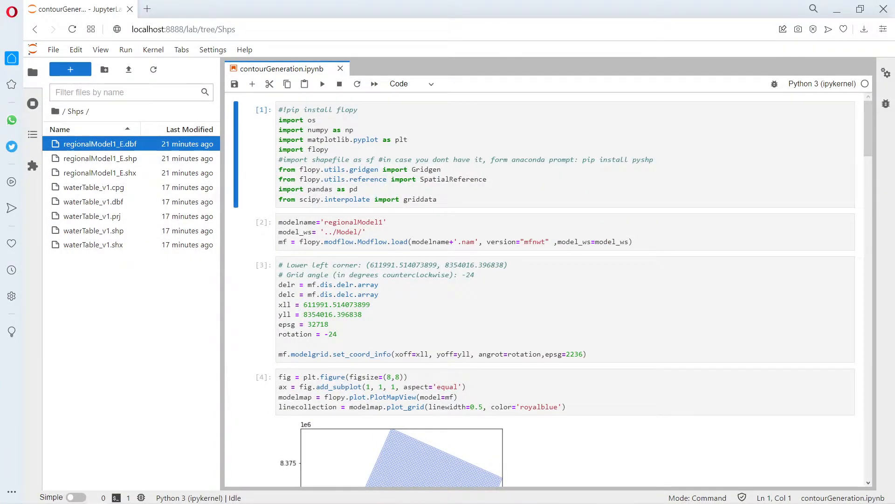
mouse_move(61, 181)
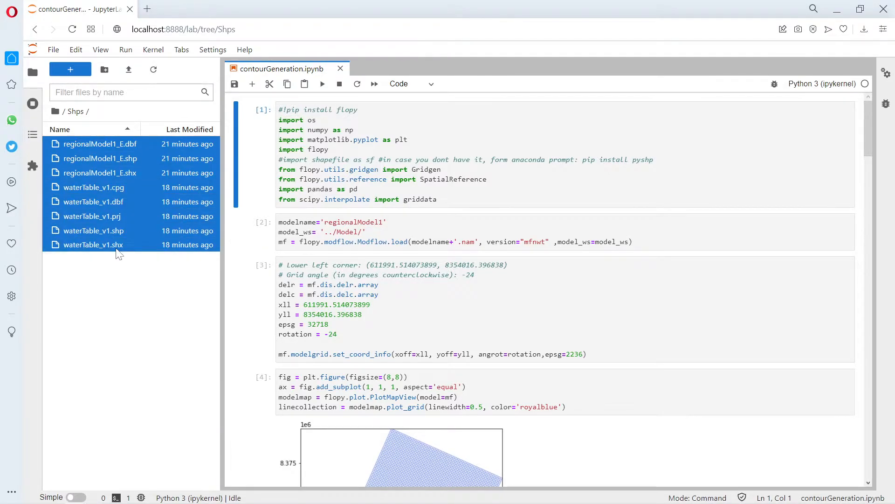
right_click(94, 244)
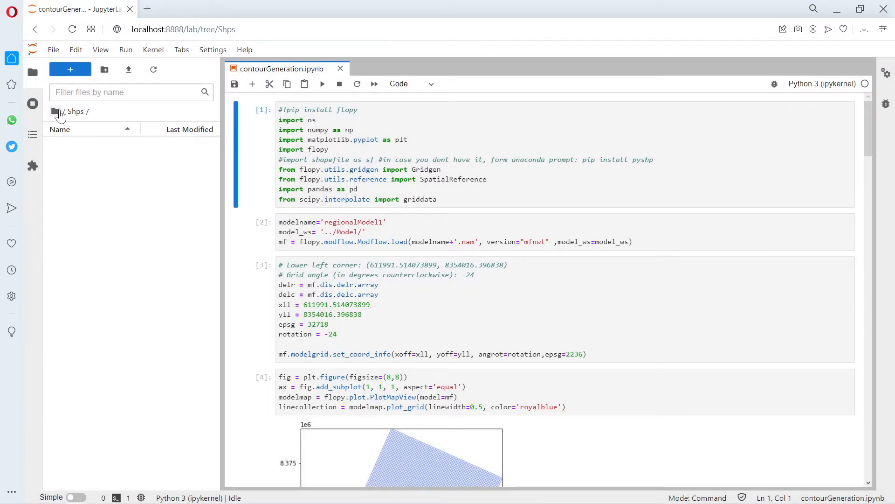
left_click(55, 111)
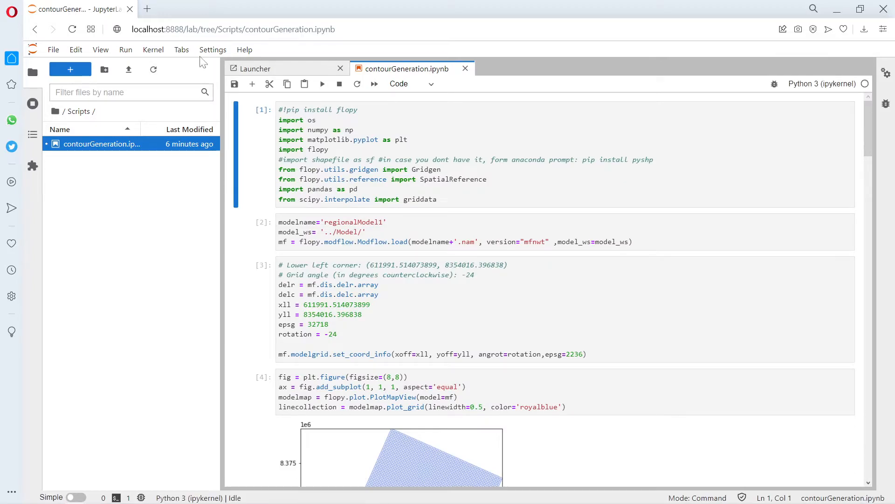
Restart the kernel with cleared outputs and run the flopy import and model-loading cells
left_click(152, 49)
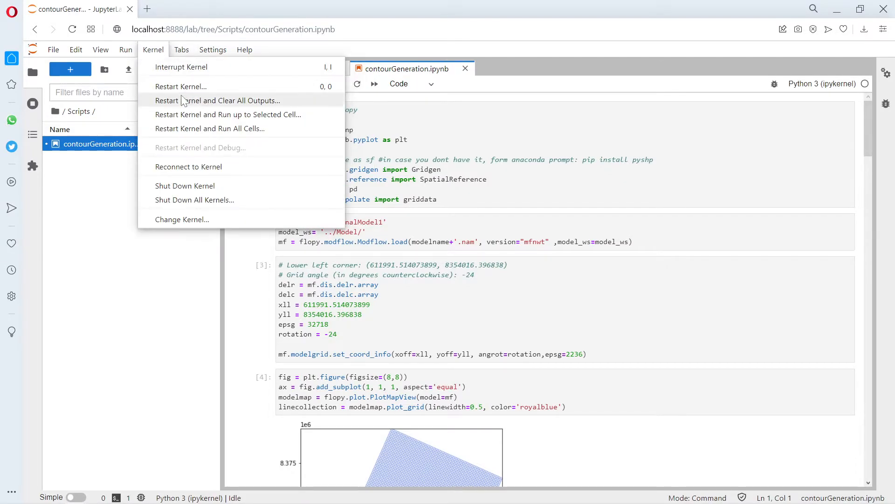
left_click(218, 99)
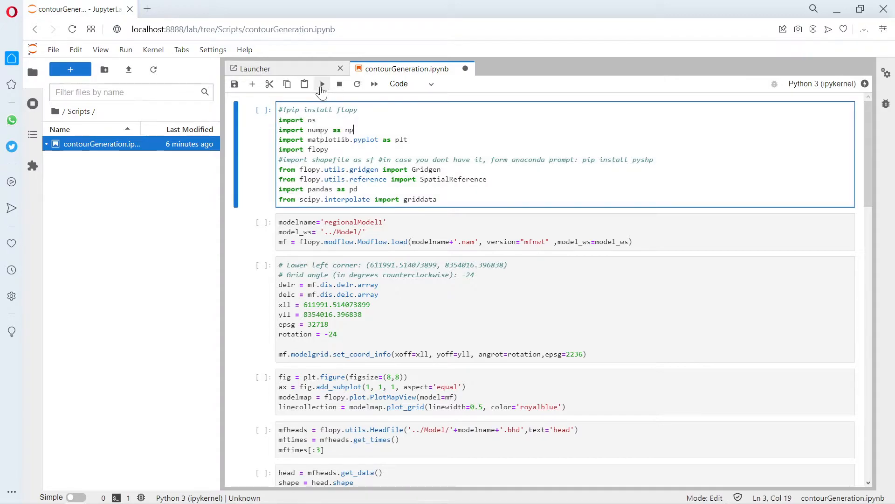
mouse_move(321, 84)
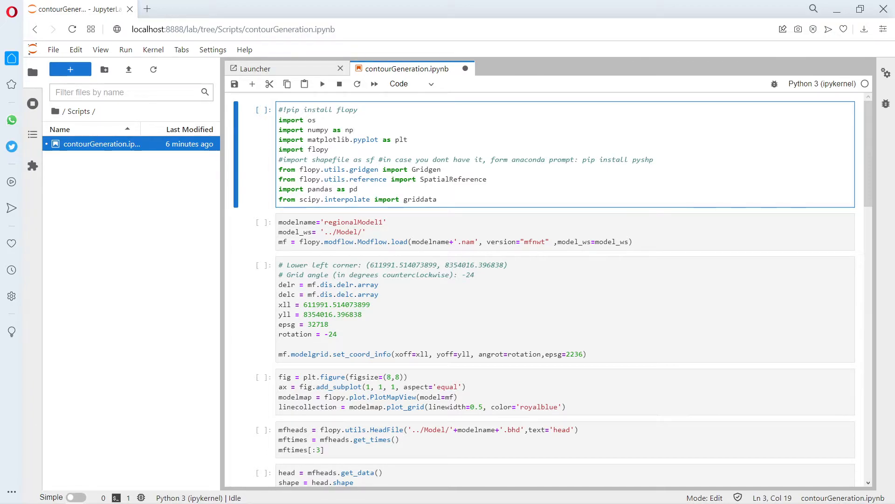
mouse_move(360, 255)
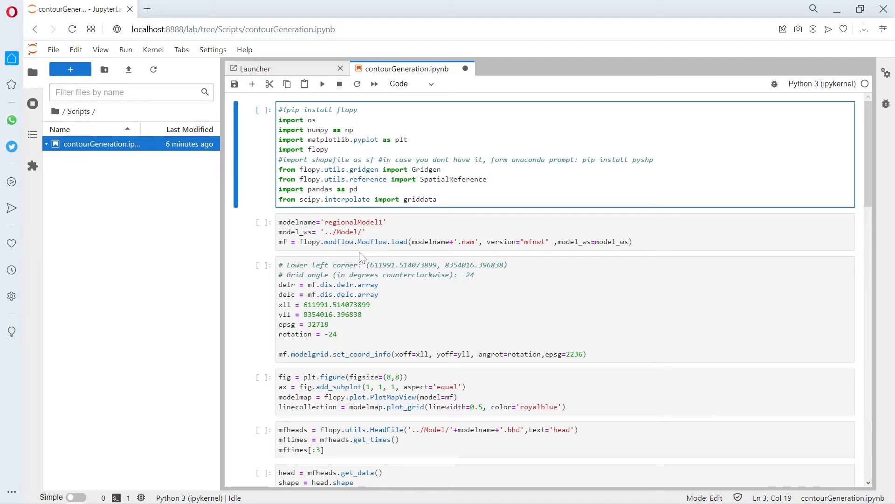
left_click(321, 84)
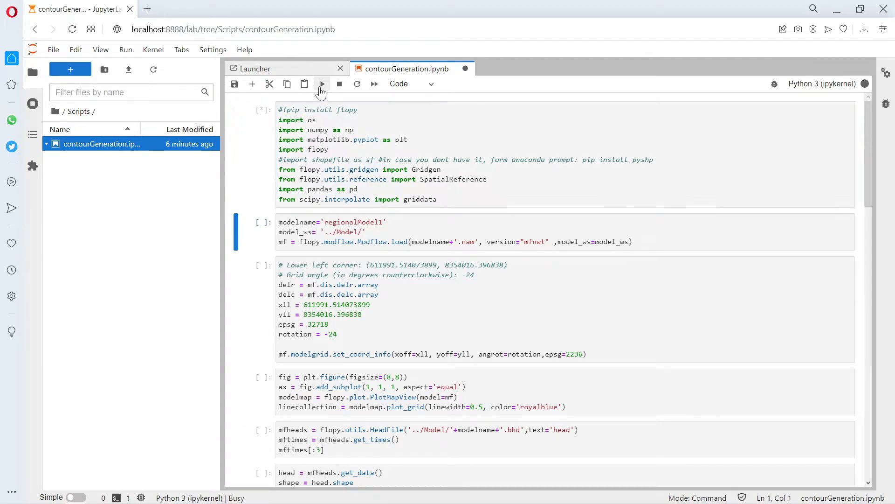
left_click(320, 84)
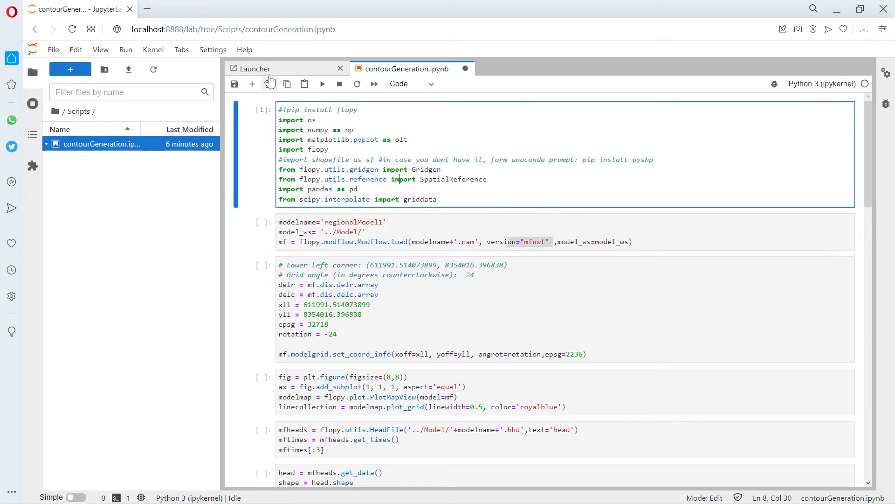
left_click(322, 83)
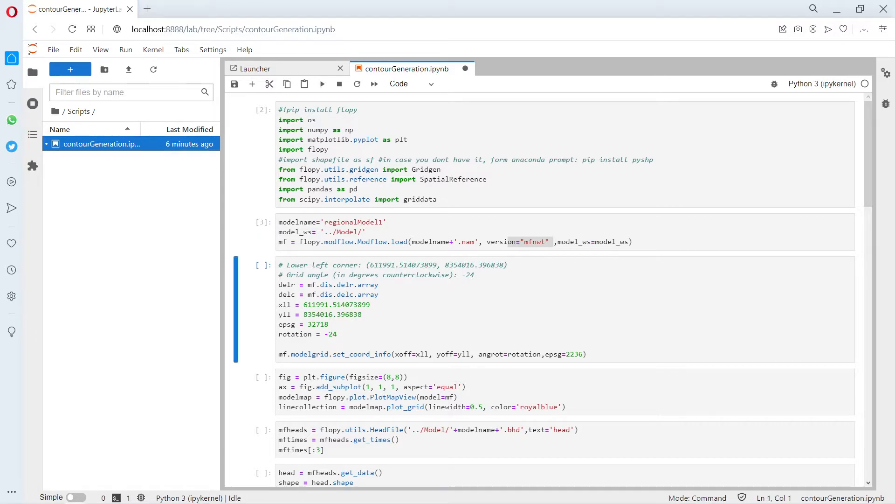
Browse to the Model folder and select regionalModel1.dis
left_click(55, 111)
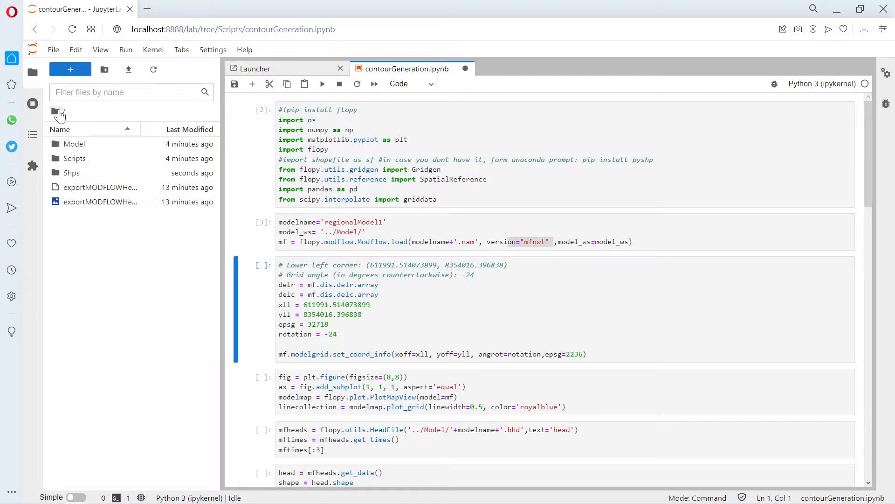
left_click(75, 158)
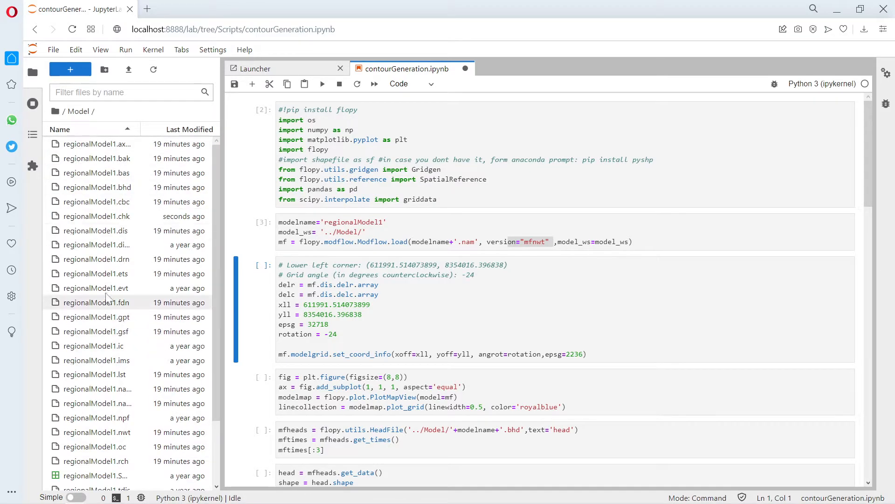
left_click(94, 244)
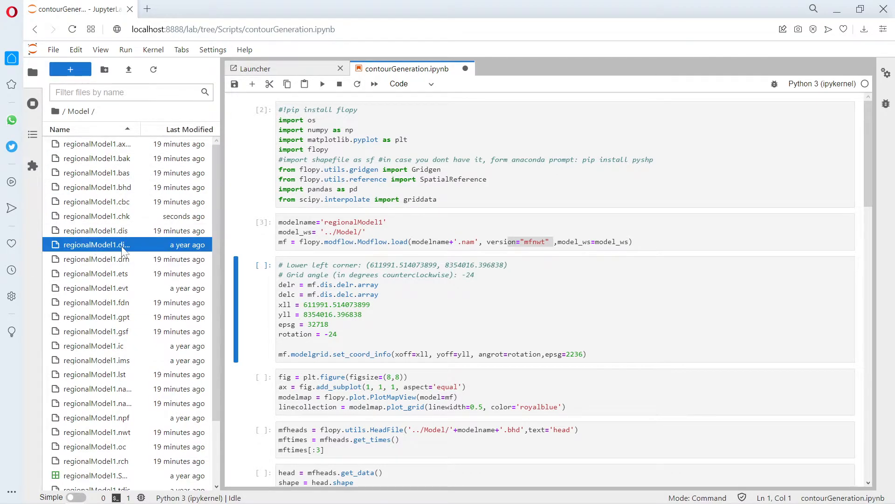
left_click(95, 230)
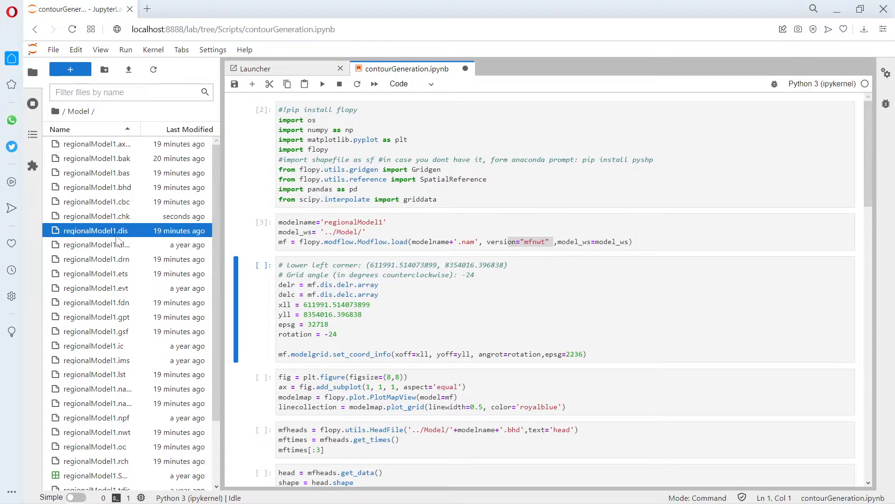
mouse_move(222, 204)
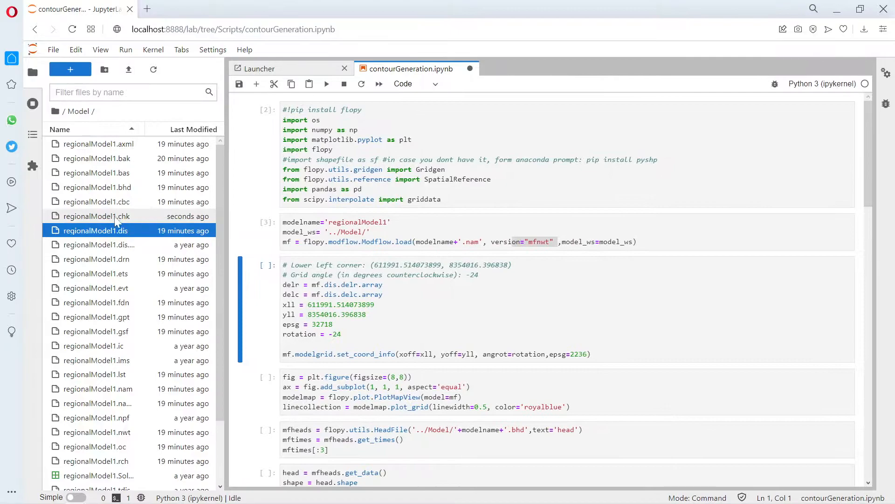
Inspect regionalModel1.dis header for the lower-left corner coordinates and grid rotation angle
double_click(96, 230)
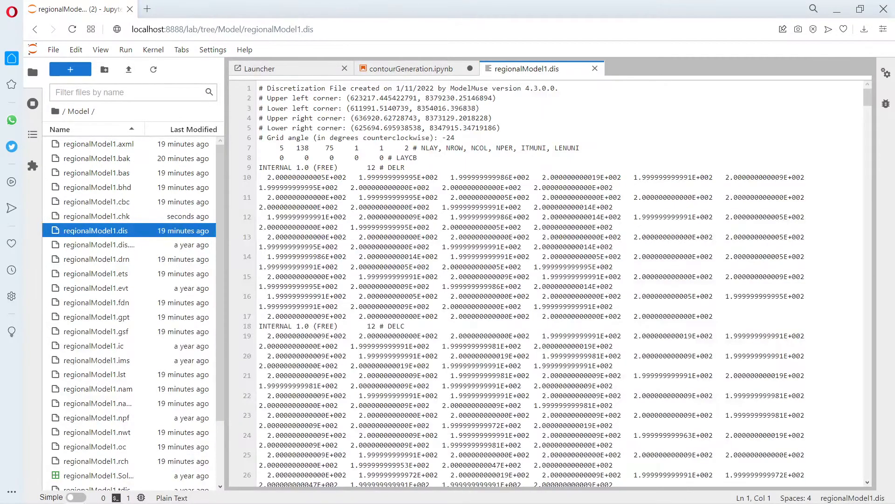
left_click(285, 108)
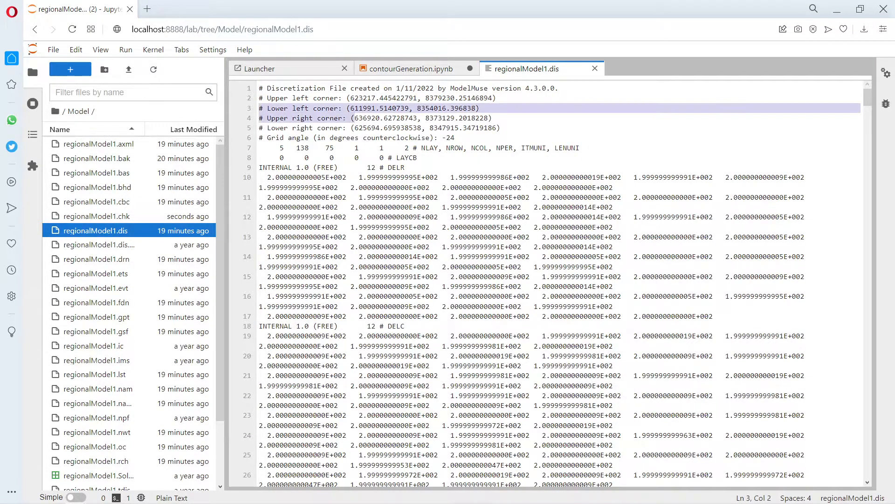
left_click(455, 138)
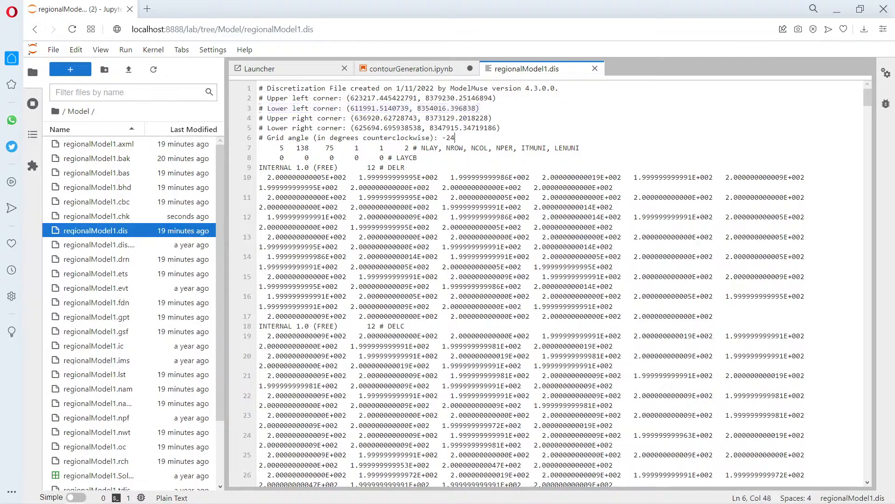
Remove the delr/delc lines from the coordinates cell and plot the rotated model grid
left_click(411, 68)
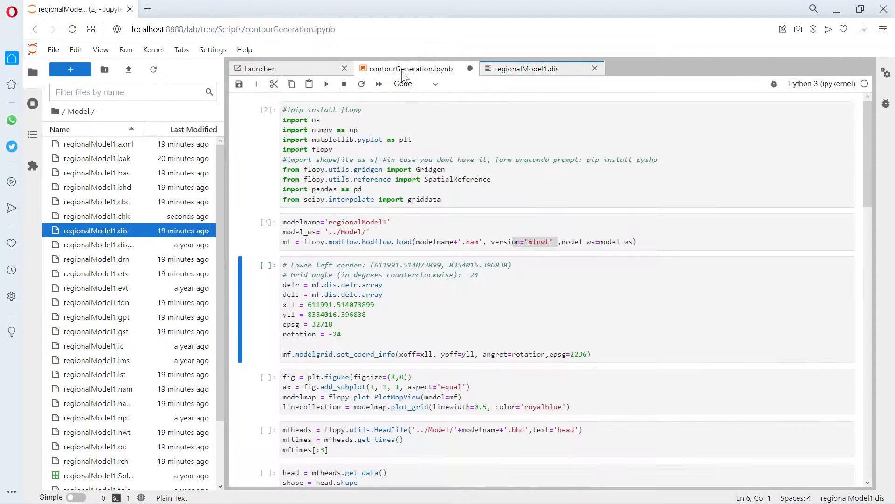
left_click(378, 294)
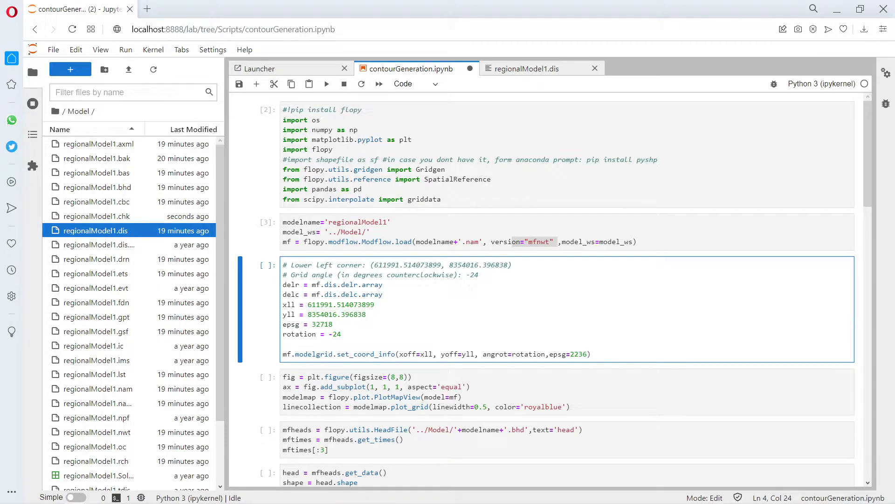
mouse_move(313, 370)
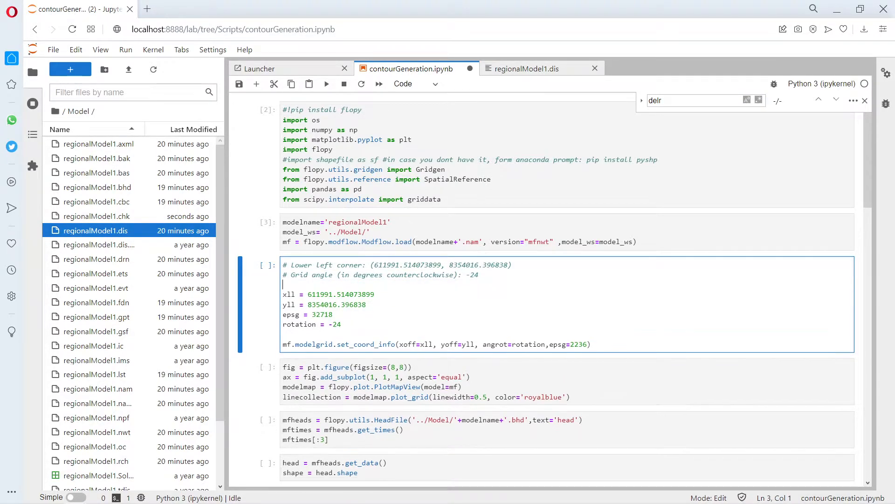
key("Backspace")
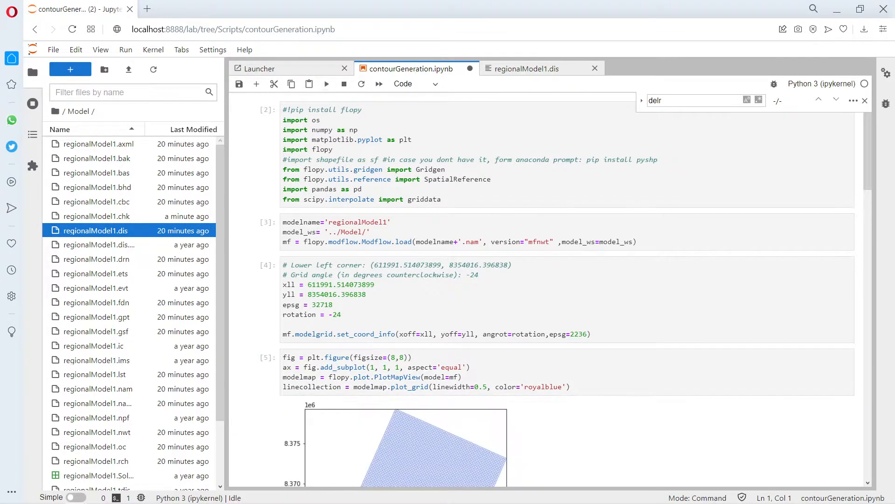
Insert a new empty line at the start of the HeadFile loading cell
scroll("down", 3)
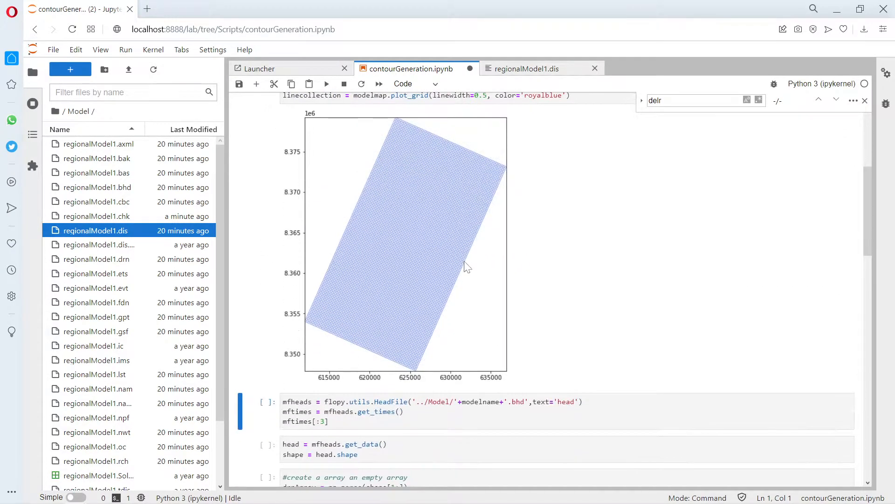
mouse_move(473, 255)
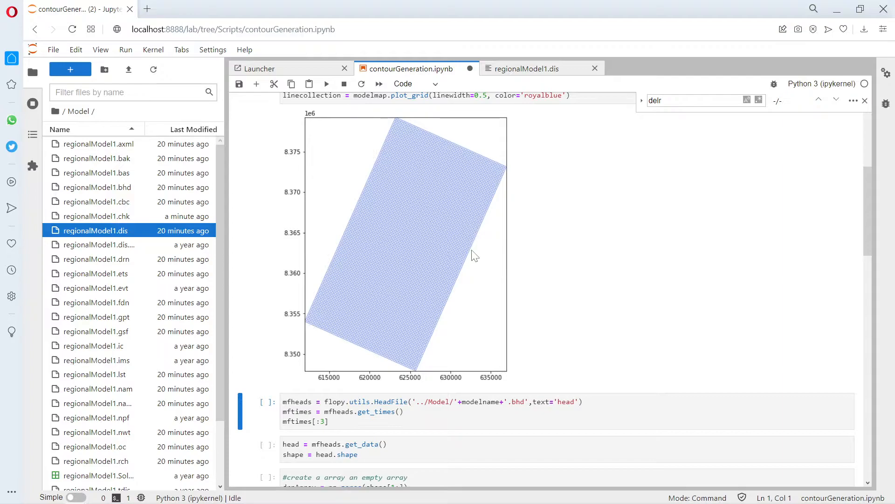
mouse_move(488, 250)
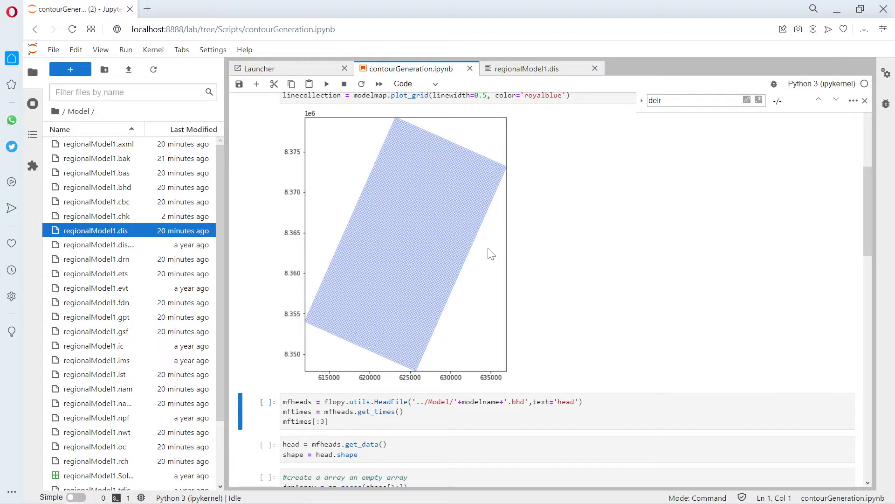
left_click(374, 401)
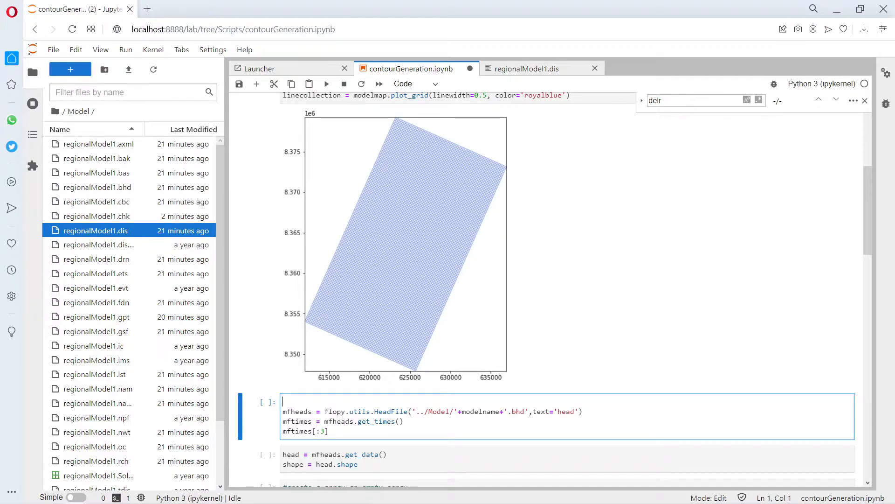
Comment the HeadFile cell '#import head data' and the next cell '# find shape' with 'shape', running both
type("#import th")
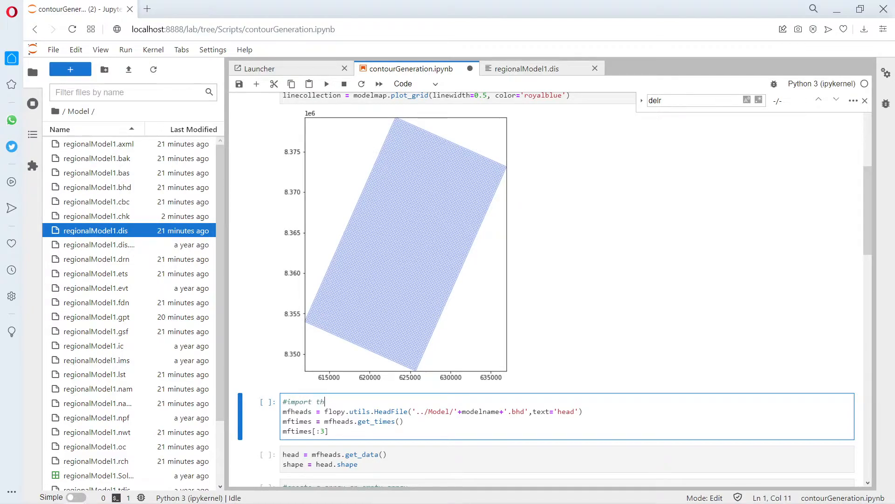
type("ead d")
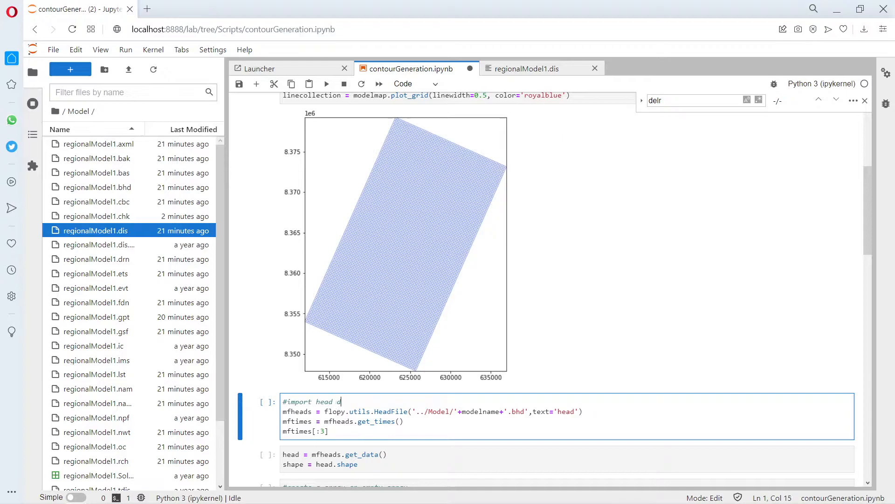
type("ata")
left_click(567, 460)
type("#")
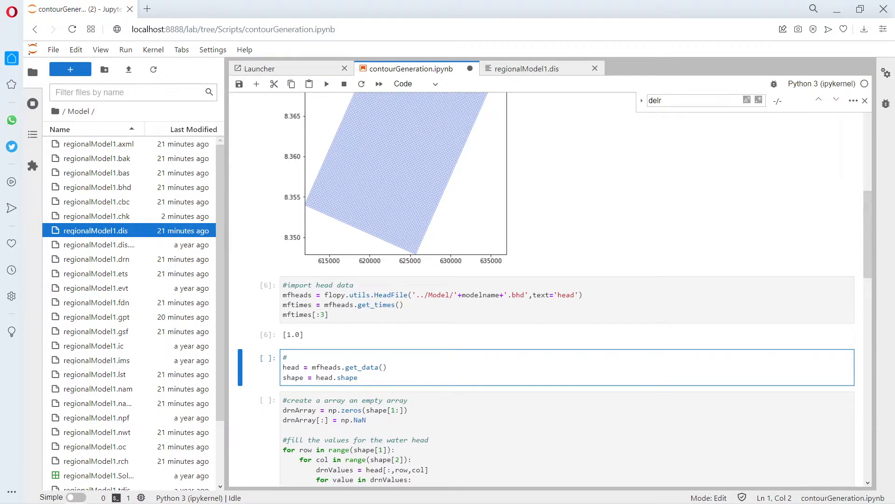
type("find")
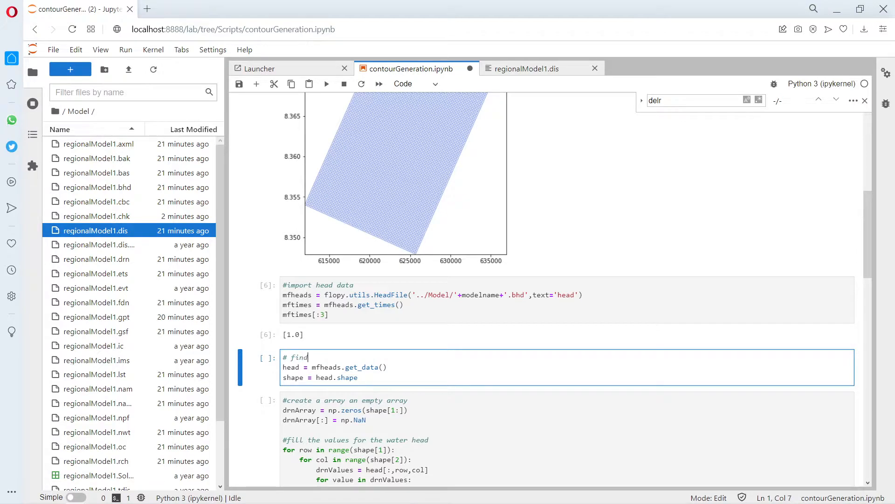
type("shape")
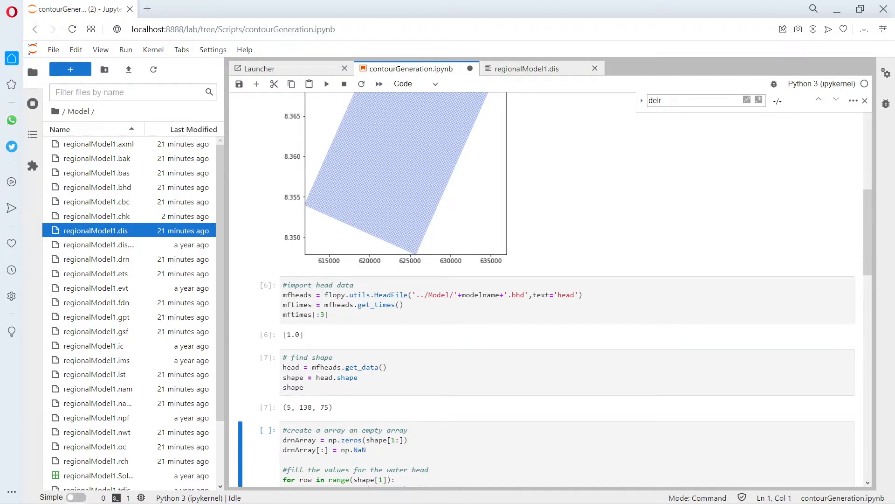
mouse_move(301, 417)
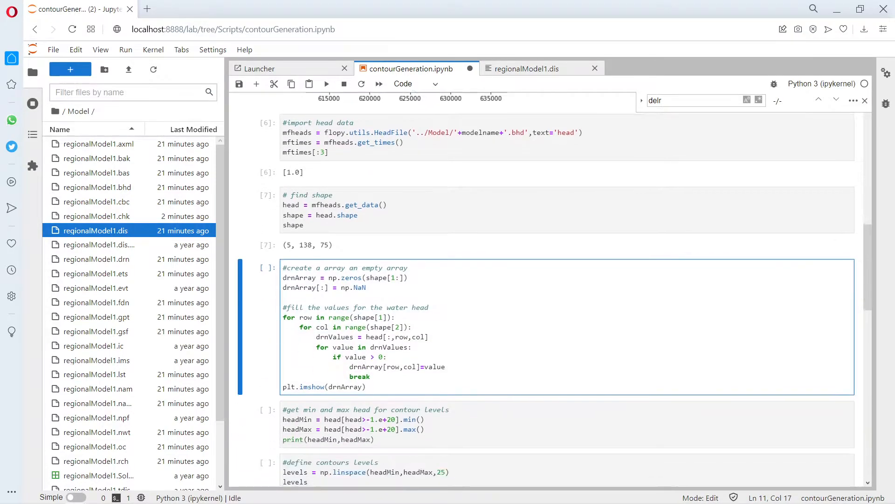
Change the drnArray cell's comment to 'water table' and run it to plot the heads colour map
scroll("up", 3)
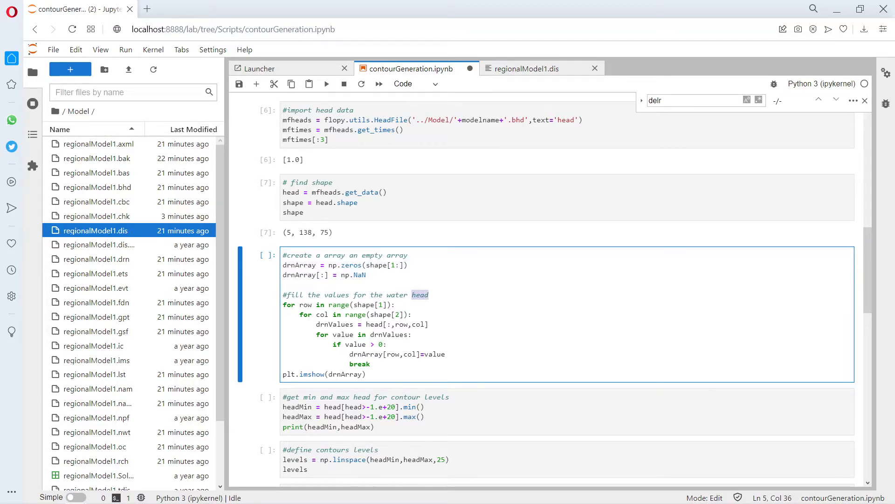
type("table")
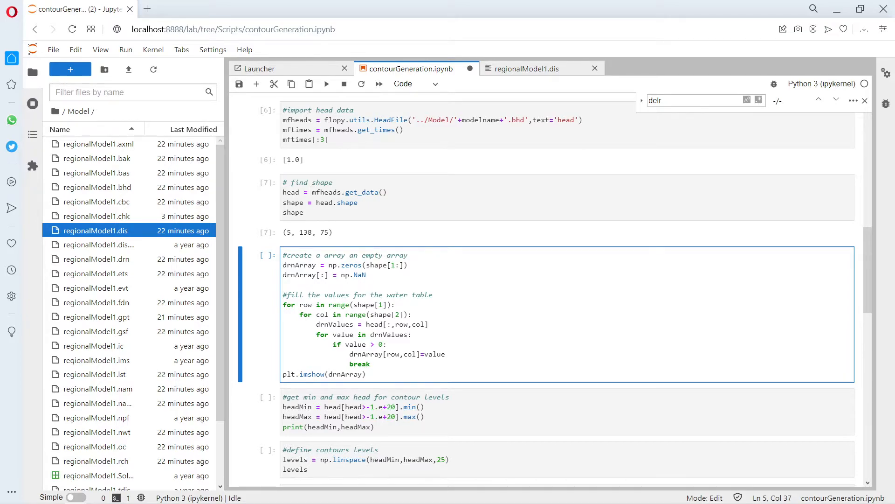
left_click(433, 294)
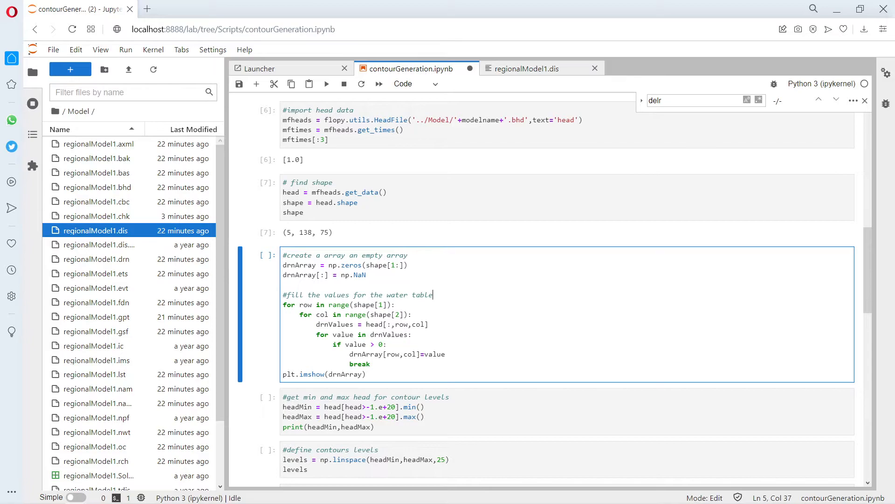
key("shift+enter")
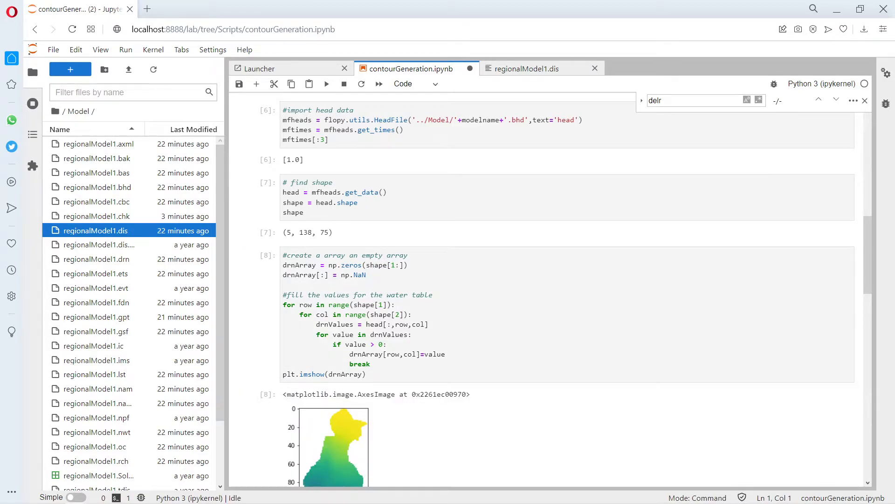
scroll("down", 3)
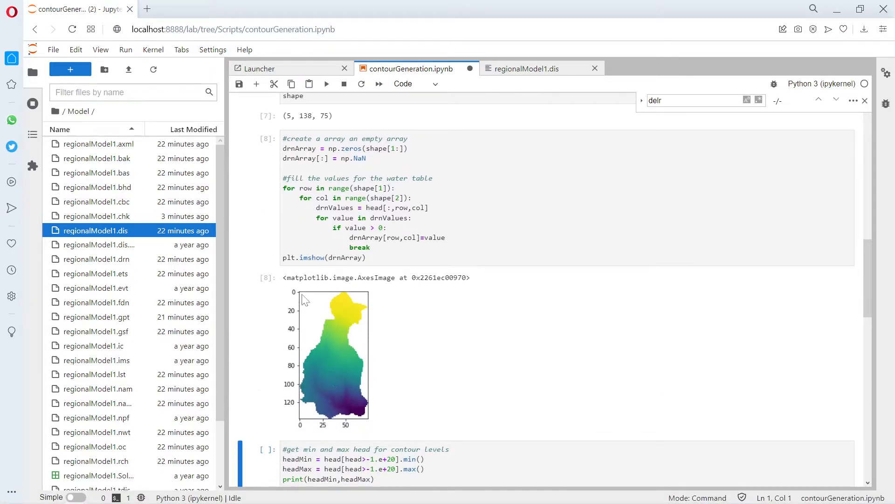
mouse_move(308, 356)
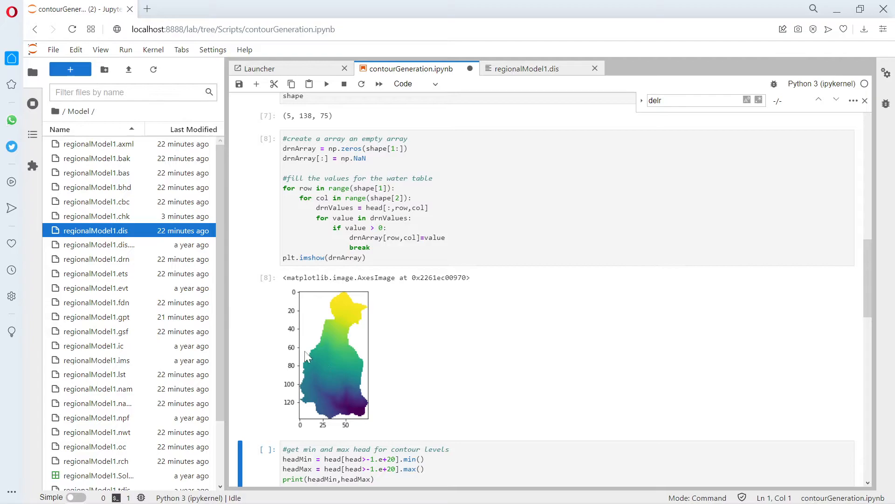
scroll("down", 3)
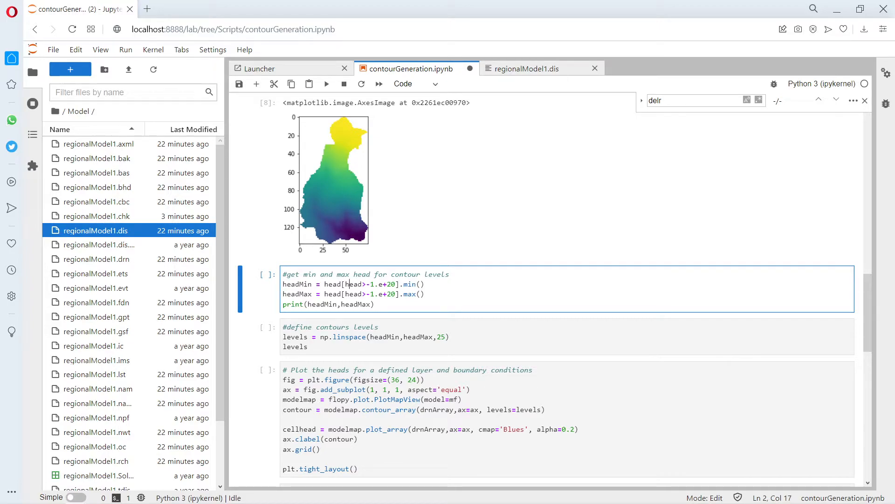
mouse_move(326, 84)
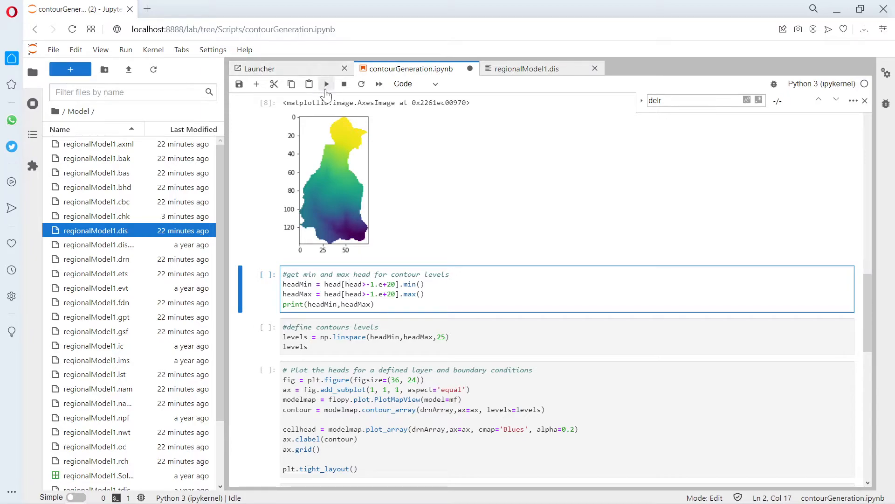
Run the head min/max cell (3431.9033–4439.018) and the 25-level contour cell
left_click(326, 84)
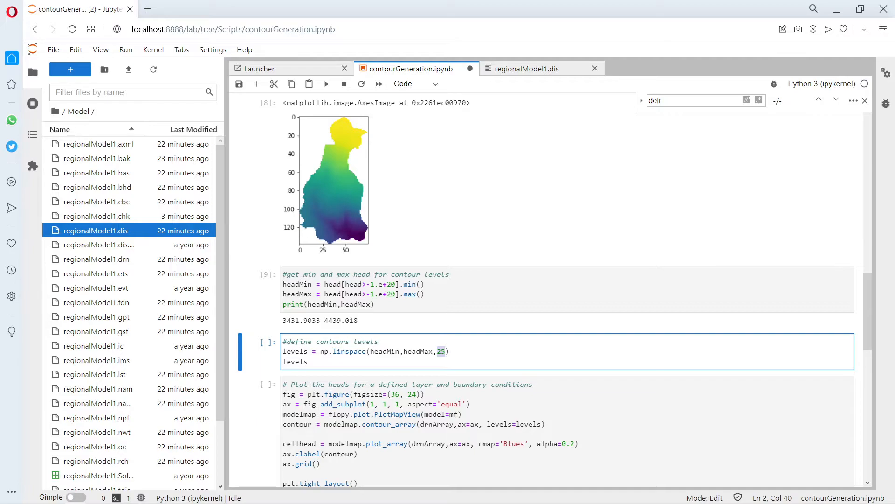
left_click(327, 84)
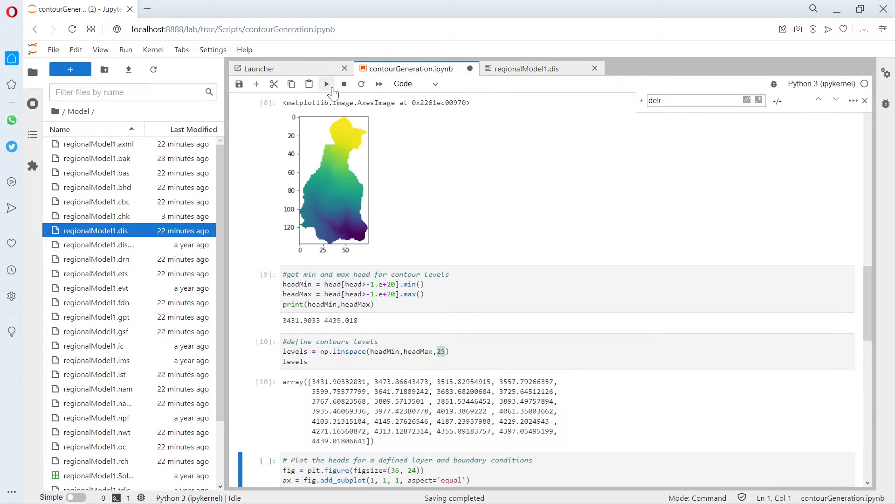
mouse_move(503, 323)
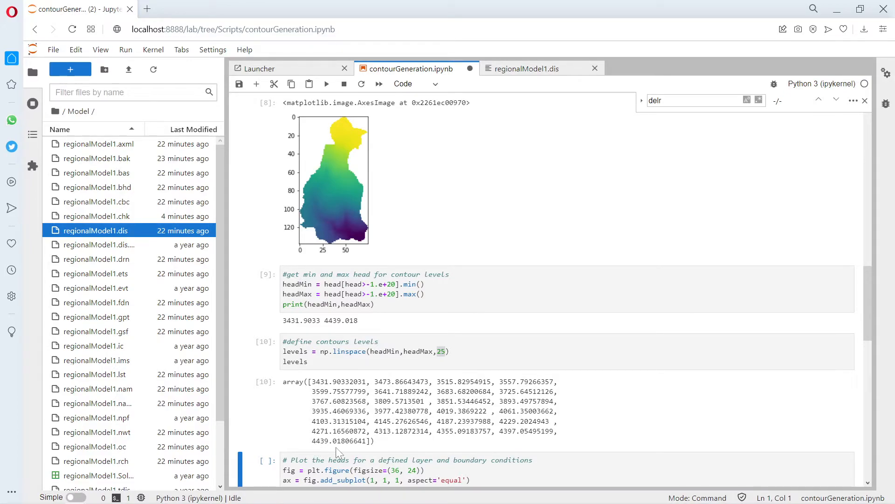
mouse_move(460, 415)
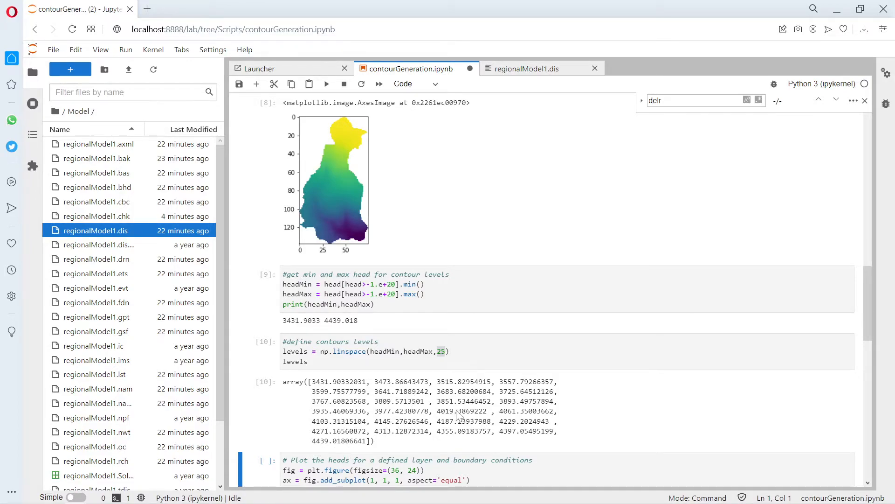
scroll("down", 3)
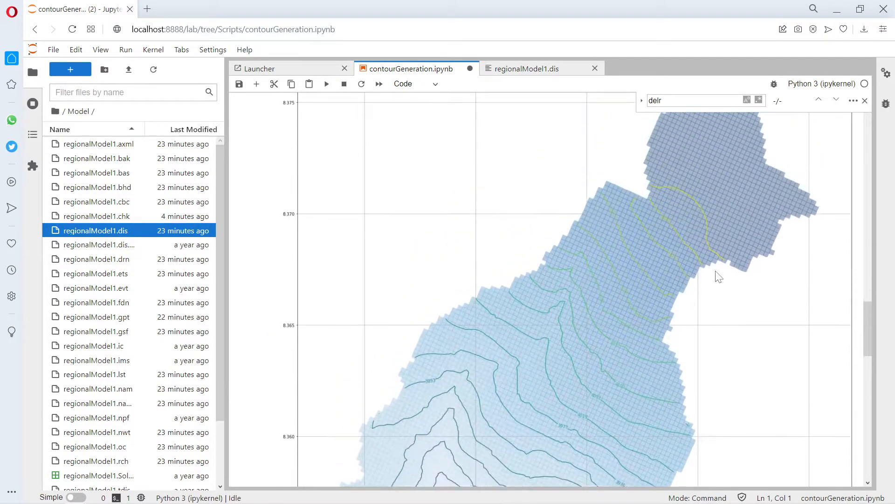
scroll("up", 3)
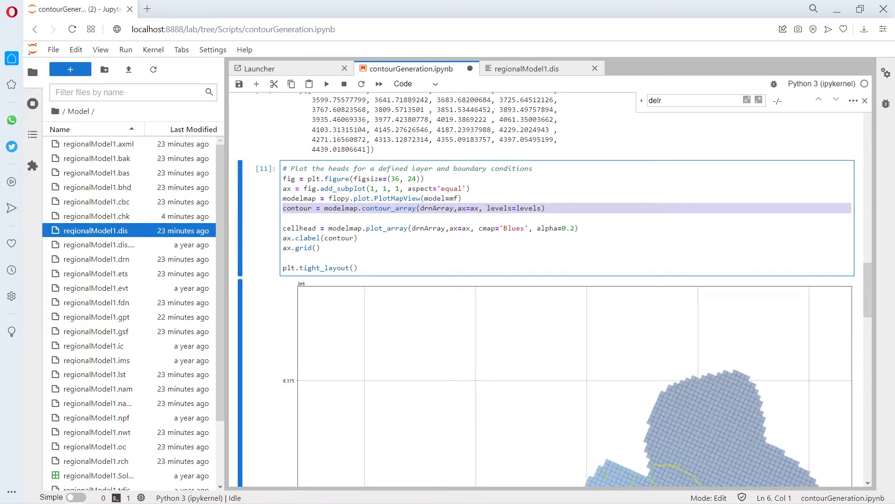
Scroll through the blue-shaded head contour figure down to the fiona export cell
scroll("down", 3)
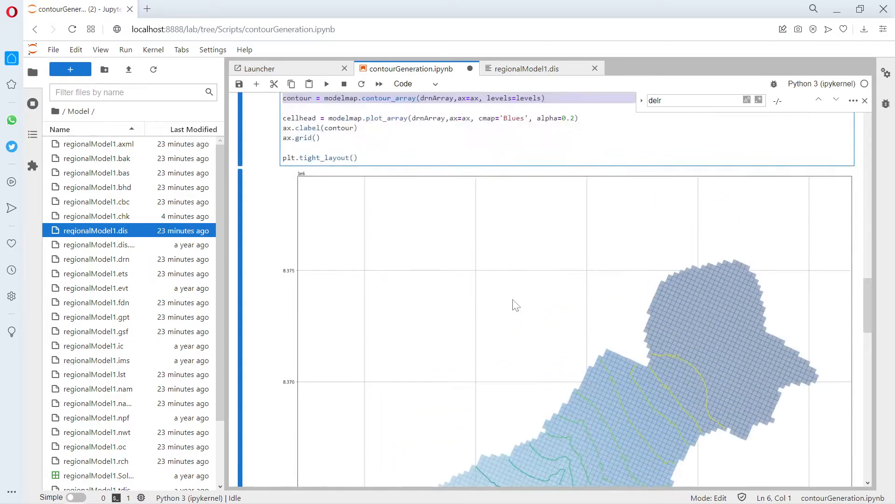
scroll("up", 3)
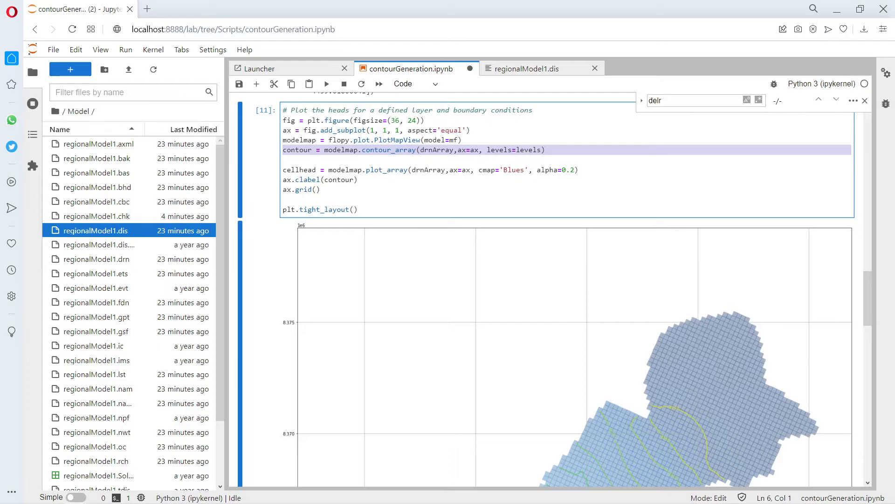
scroll("down", 3)
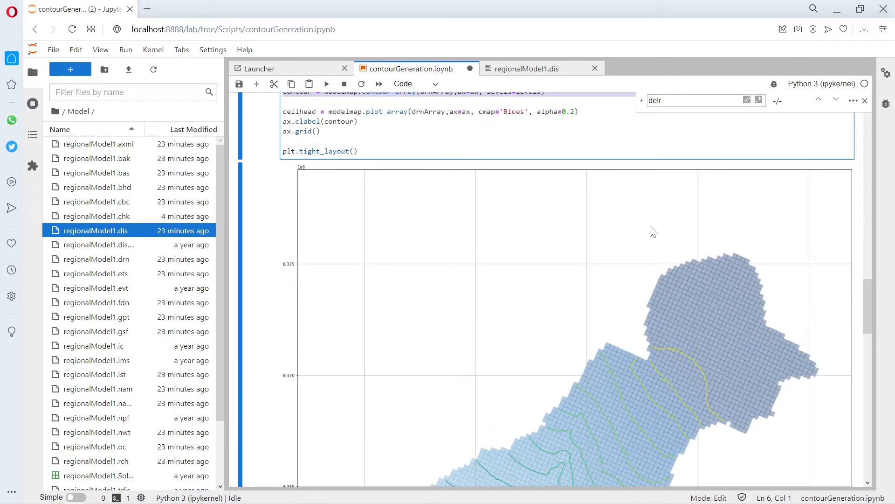
scroll("down", 3)
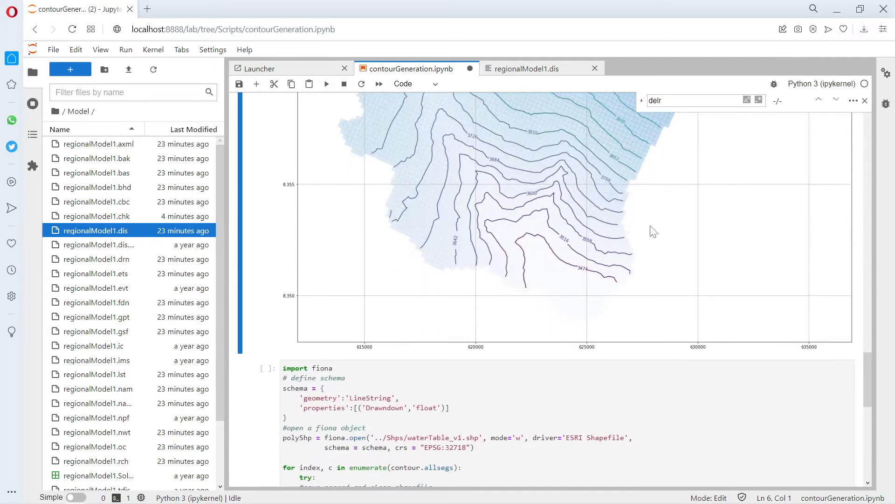
scroll("down", 3)
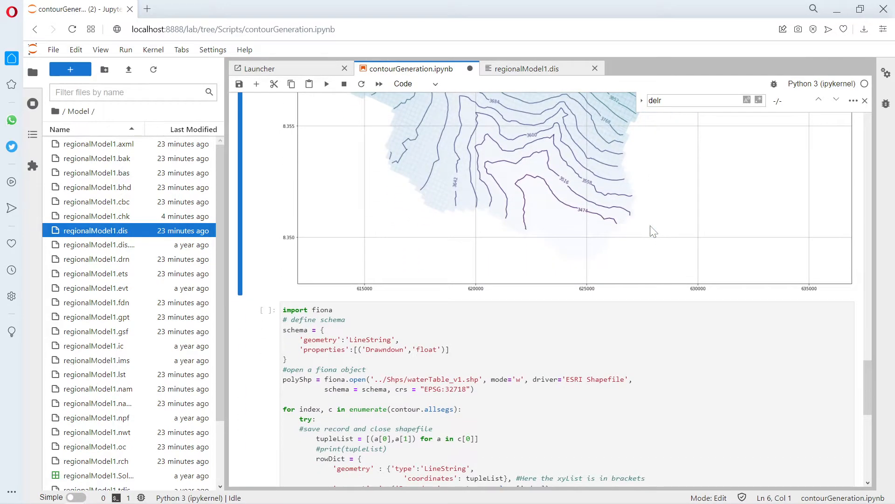
scroll("down", 3)
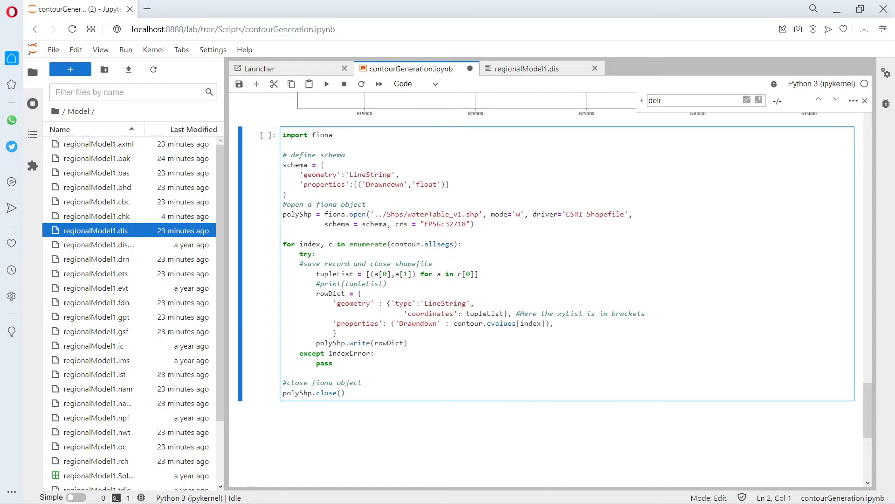
Replace the 'Drawndown' schema attribute with 'waterTable' in the fiona export cell
double_click(383, 184)
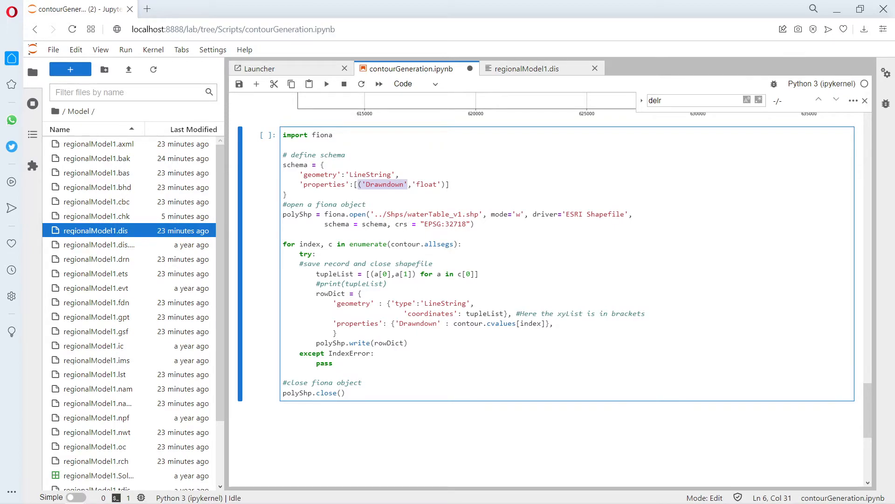
left_click(368, 184)
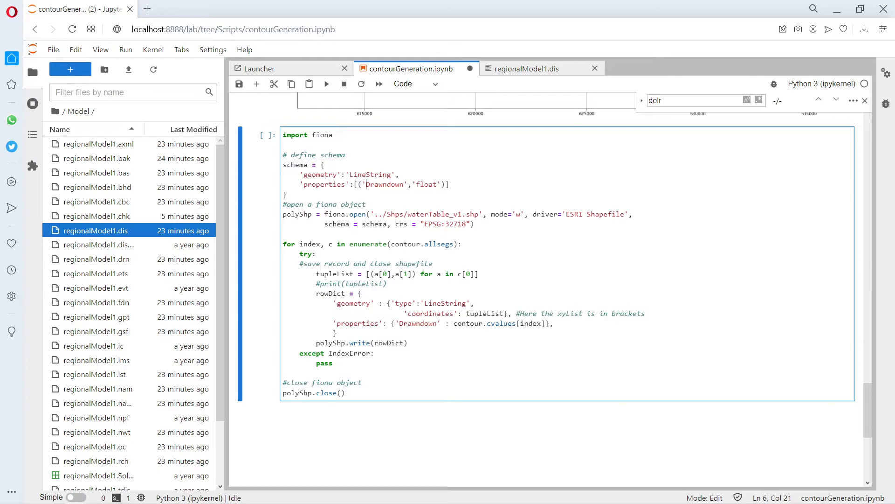
double_click(384, 184)
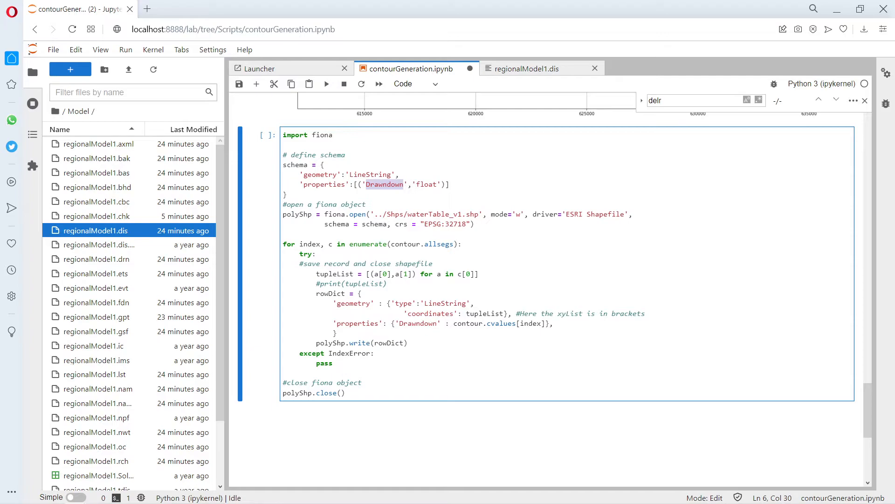
type("H")
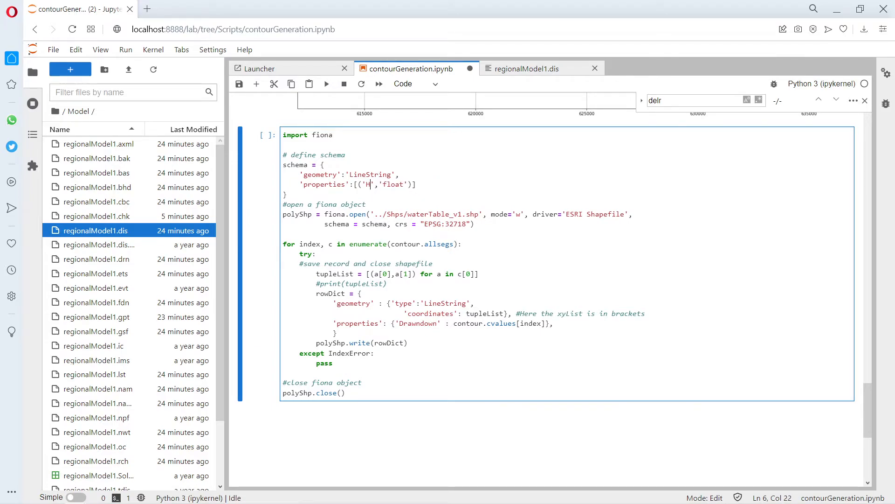
type("aterTable")
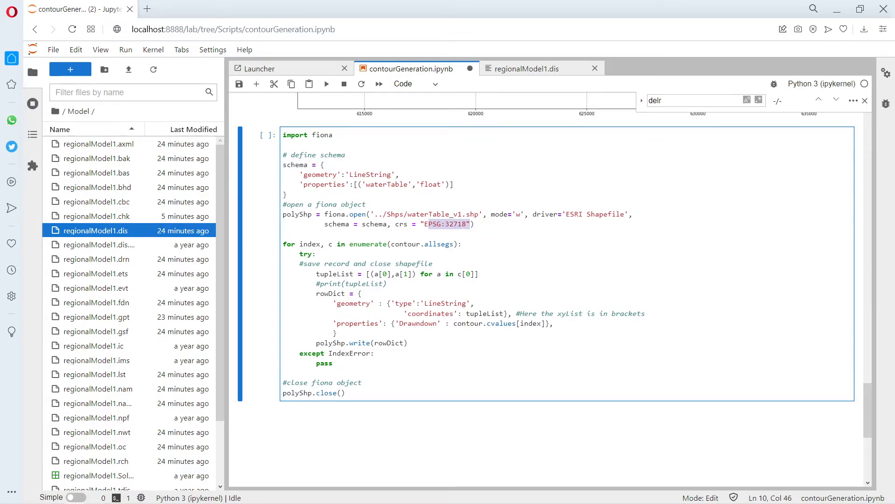
Rename the record property to 'waterTable' and run the cell, writing waterTable_v1.shp
double_click(422, 244)
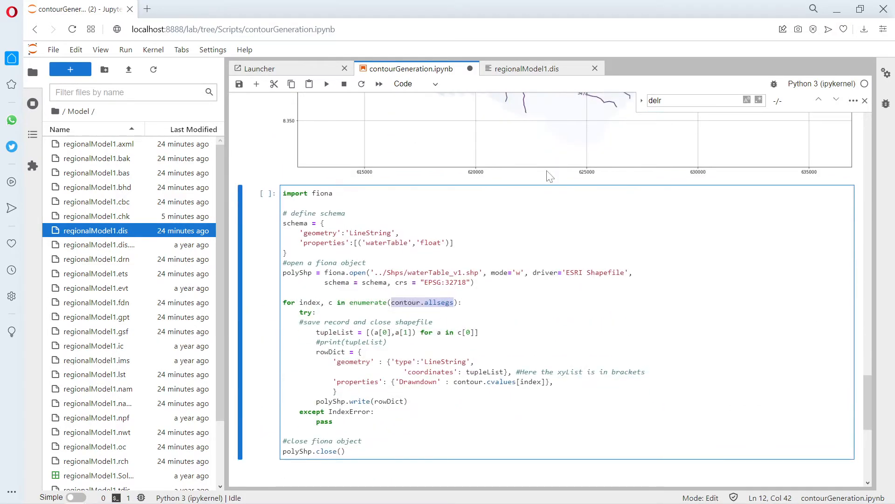
scroll("down", 3)
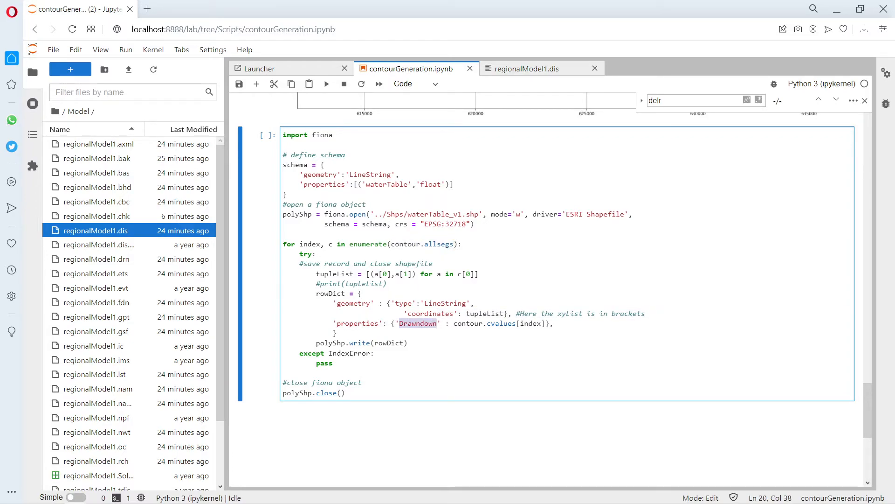
type("waterTable")
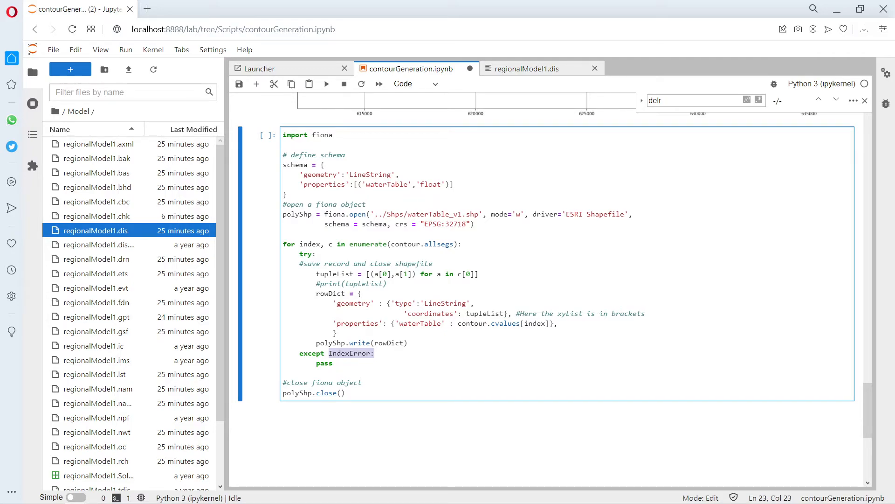
left_click(345, 392)
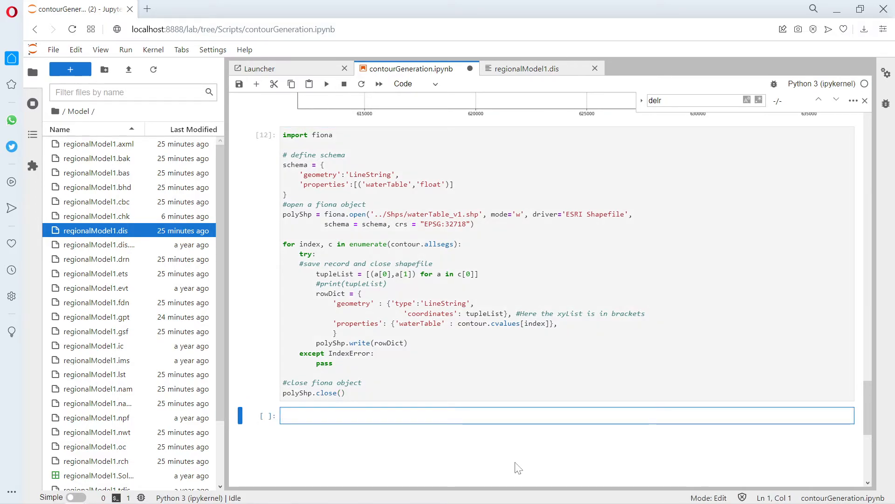
mouse_move(98, 494)
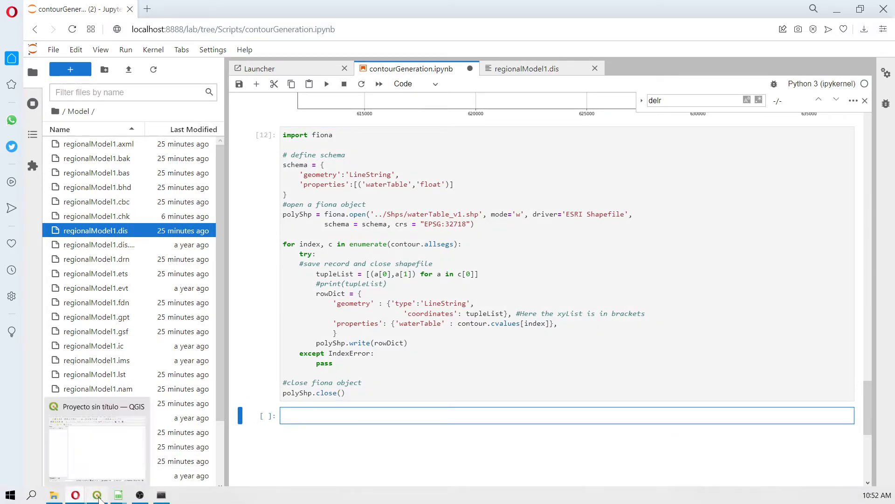
Switch to QGIS maximized and show the Navegador panel
scroll("down", 3)
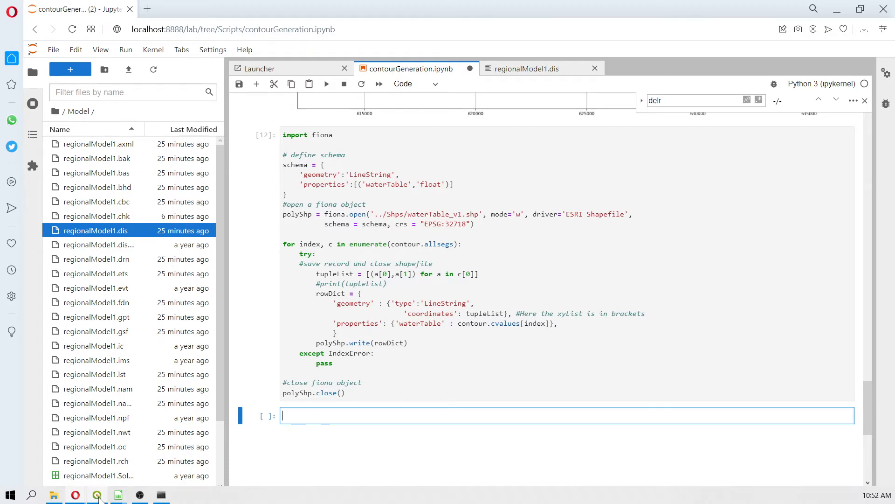
left_click(118, 494)
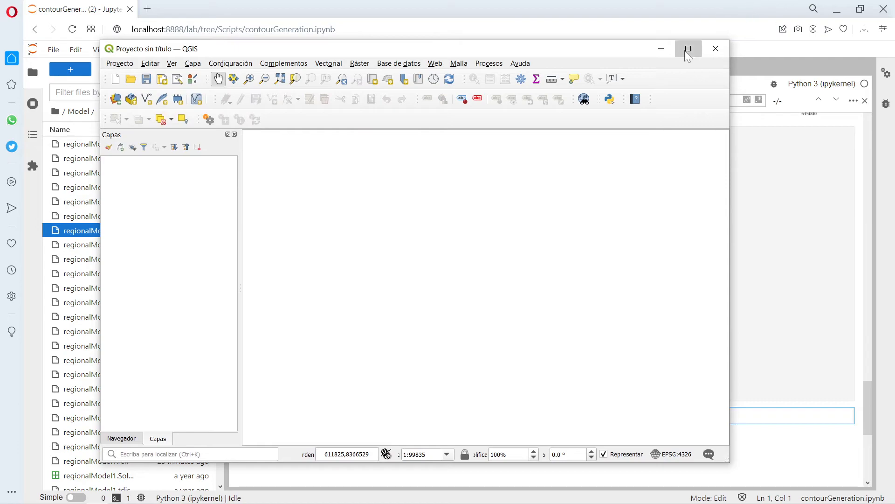
left_click(688, 48)
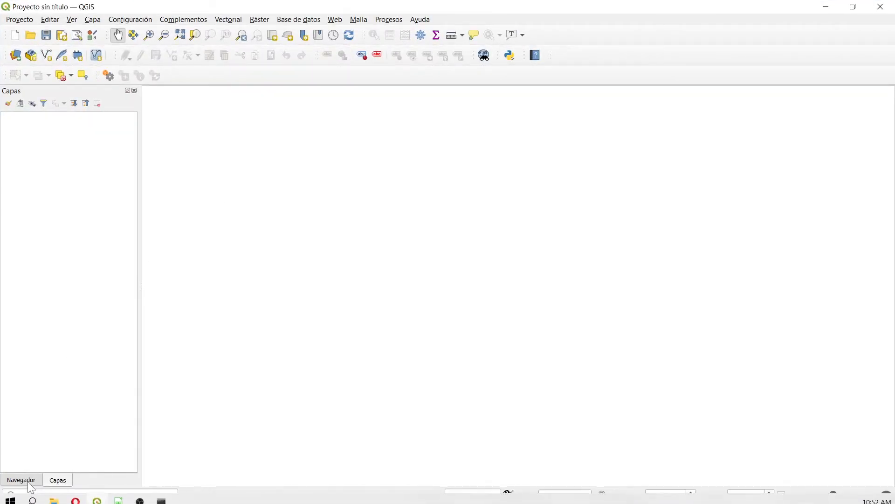
left_click(21, 480)
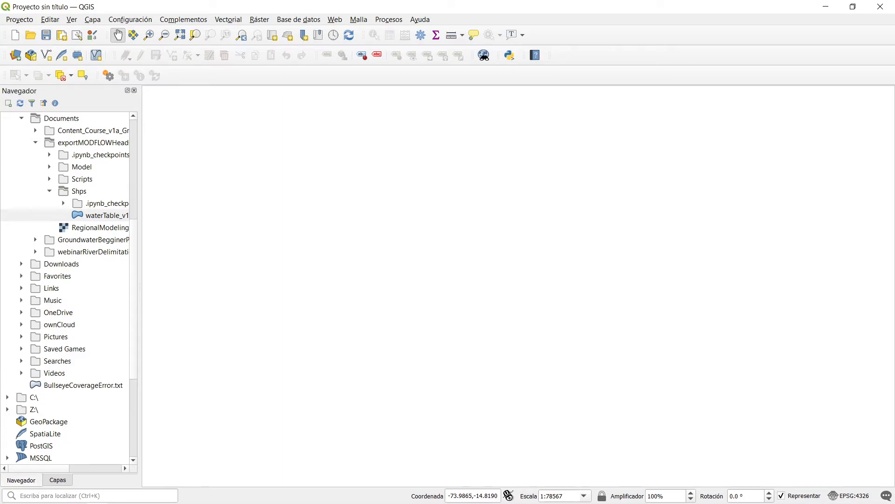
mouse_move(41, 480)
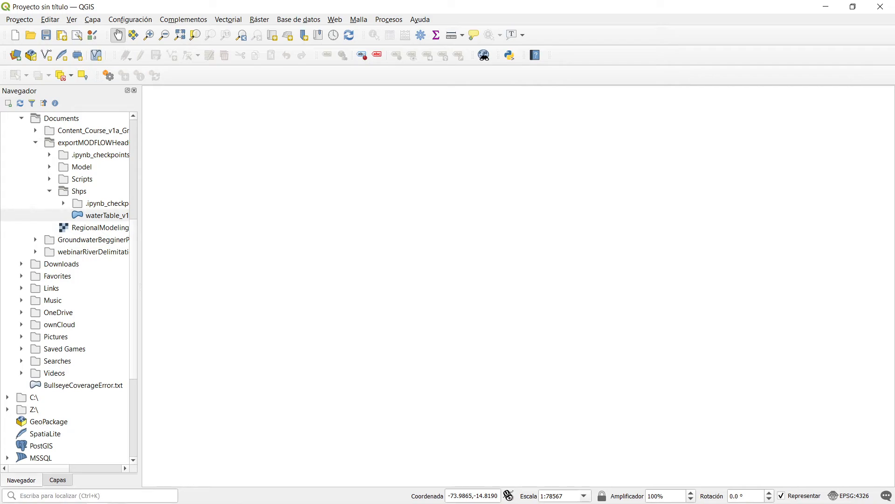
Add waterTable_v1.shp from the Shps folder as a layer and return to the layers list
left_click(106, 215)
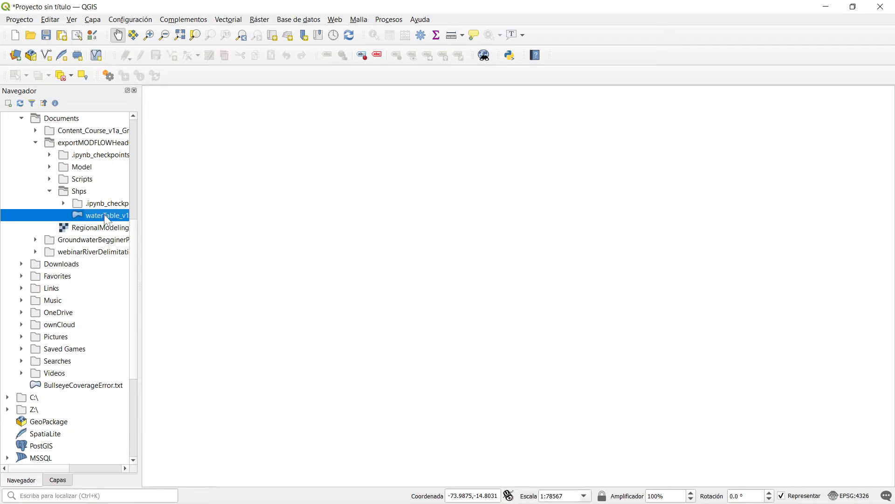
double_click(108, 216)
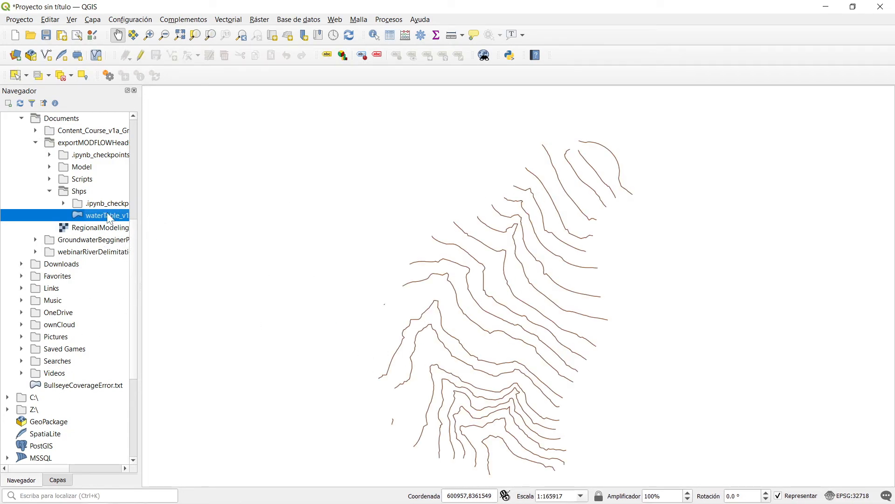
right_click(108, 216)
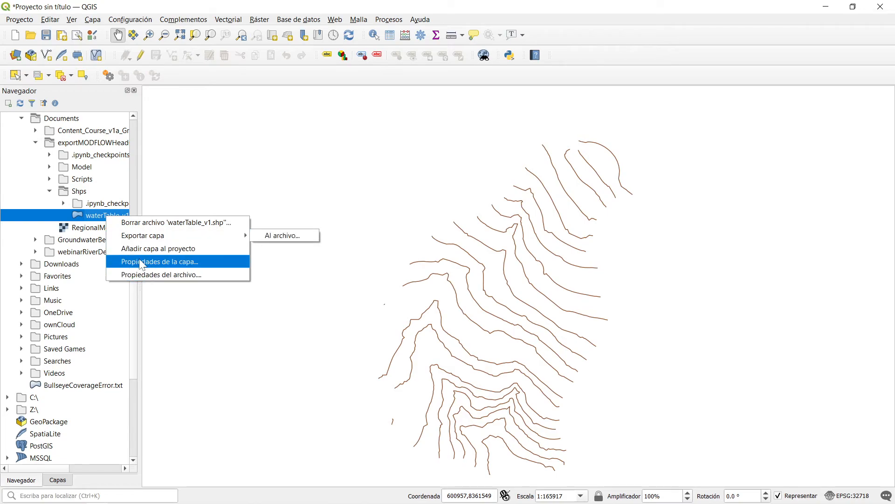
left_click(158, 248)
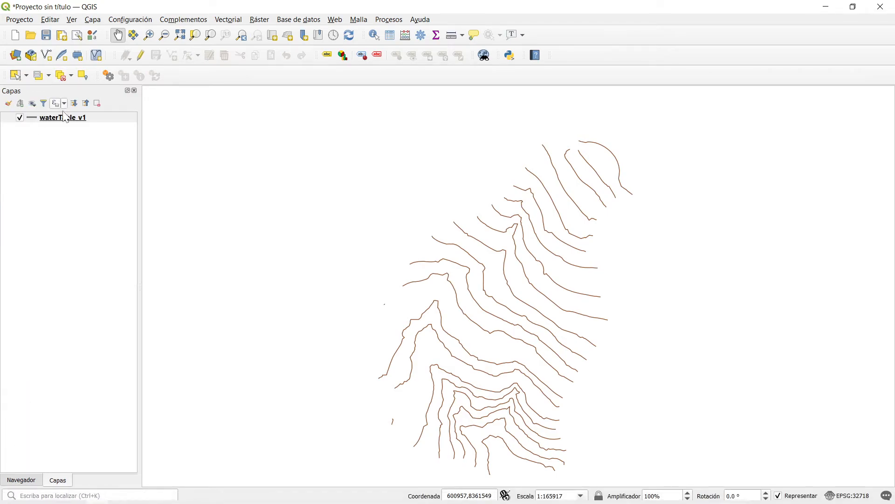
Check the contour attribute table, then set the layer's Simbología to Categorizado
left_click(61, 118)
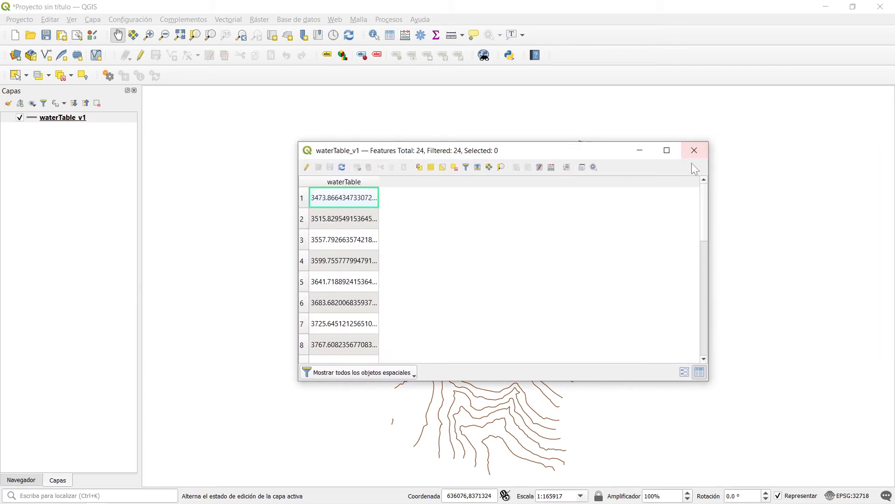
right_click(63, 118)
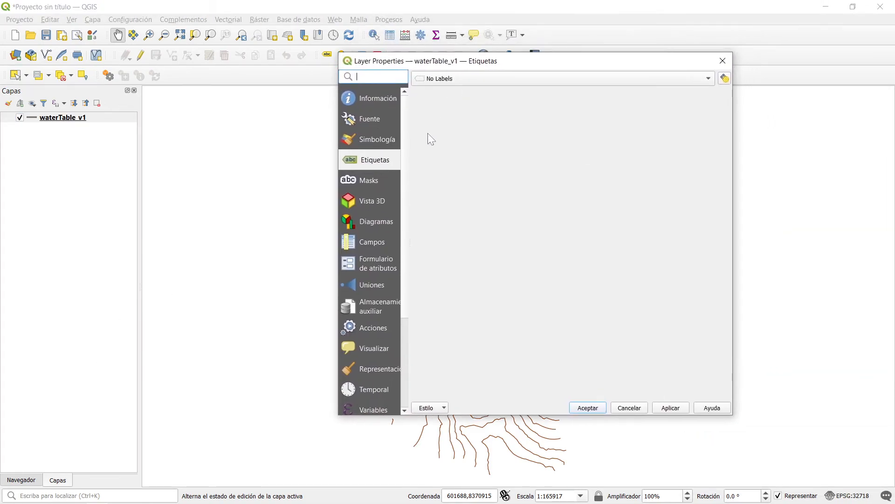
left_click(375, 139)
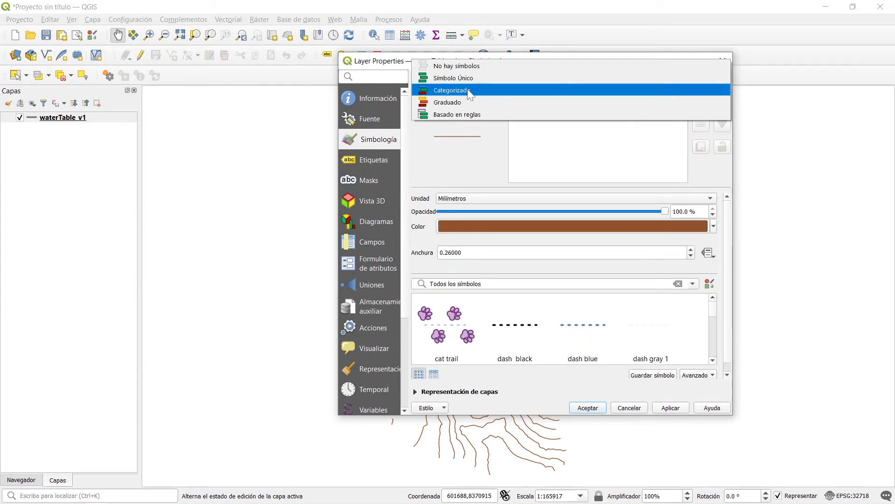
left_click(450, 89)
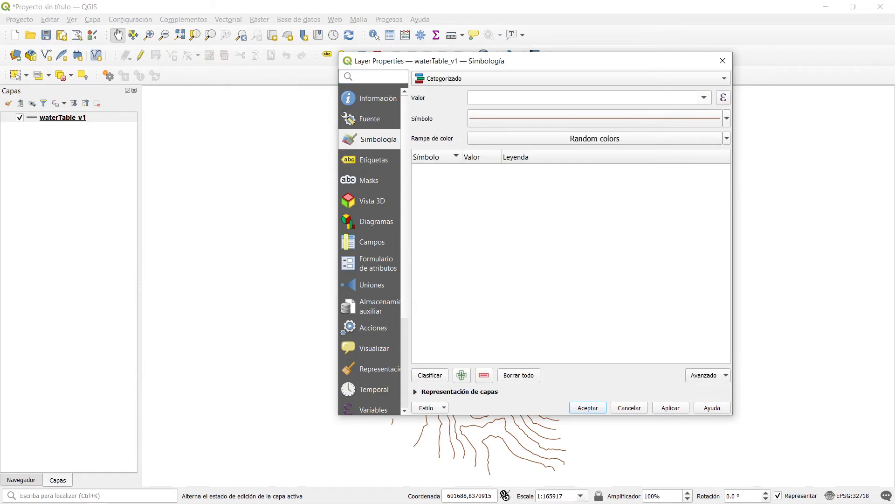
Classify the contours by the waterTable field with a blue colour ramp and accept
left_click(429, 375)
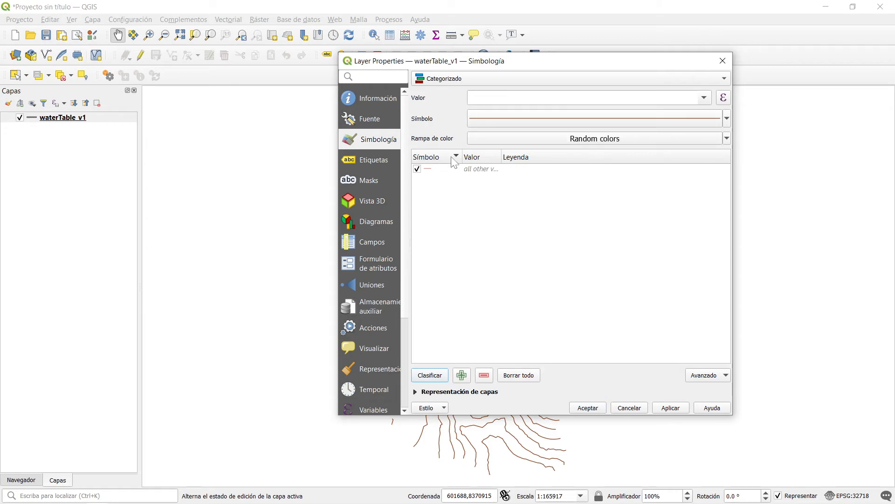
left_click(705, 97)
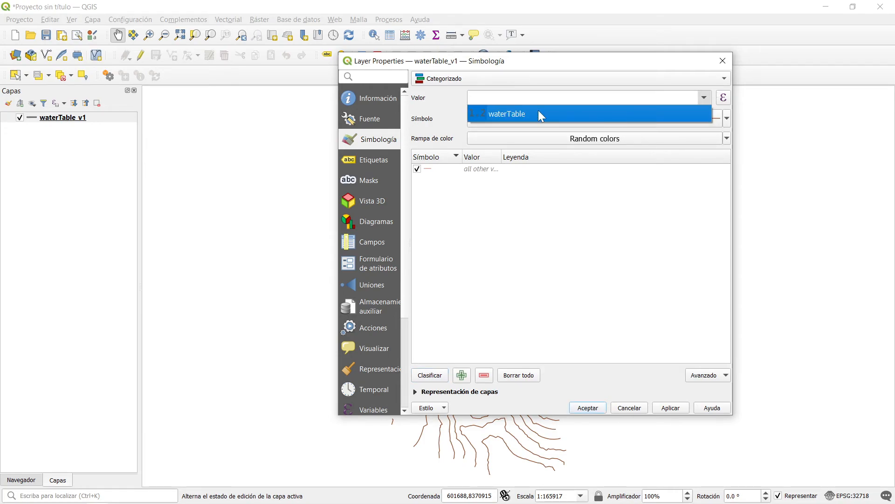
left_click(505, 113)
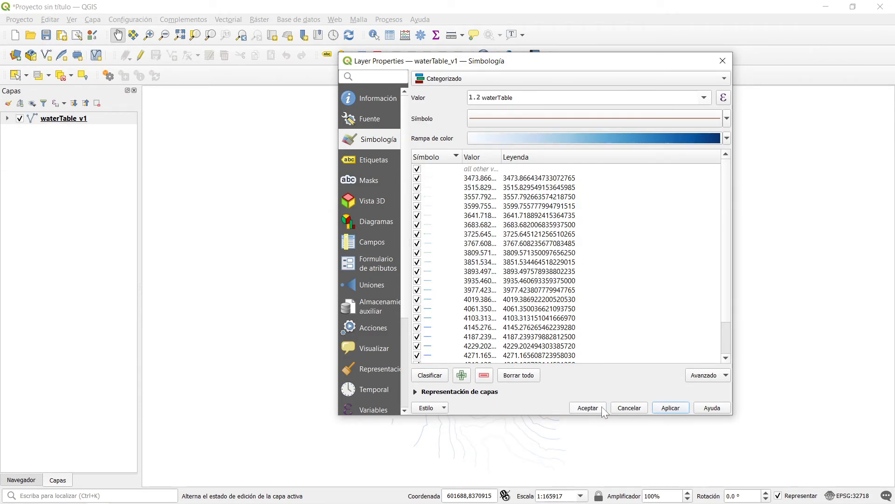
left_click(586, 407)
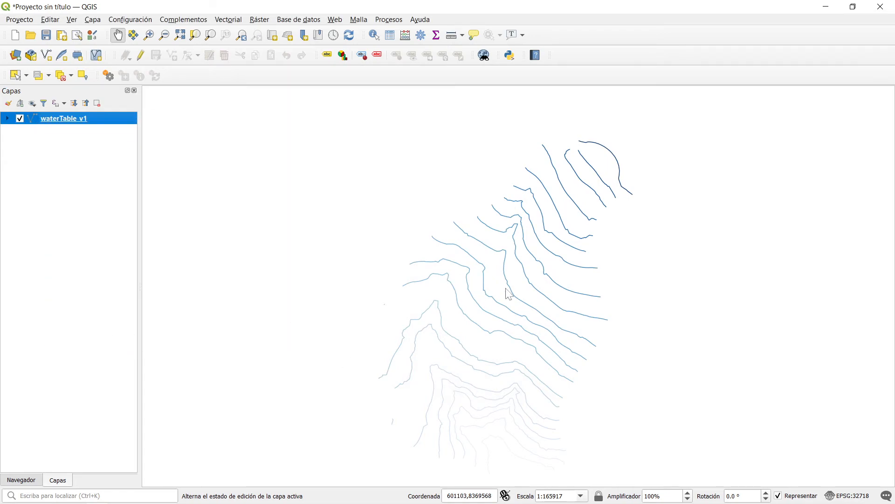
Enable Single Labels on waterTable formatted as numbers with 0 decimals
double_click(62, 118)
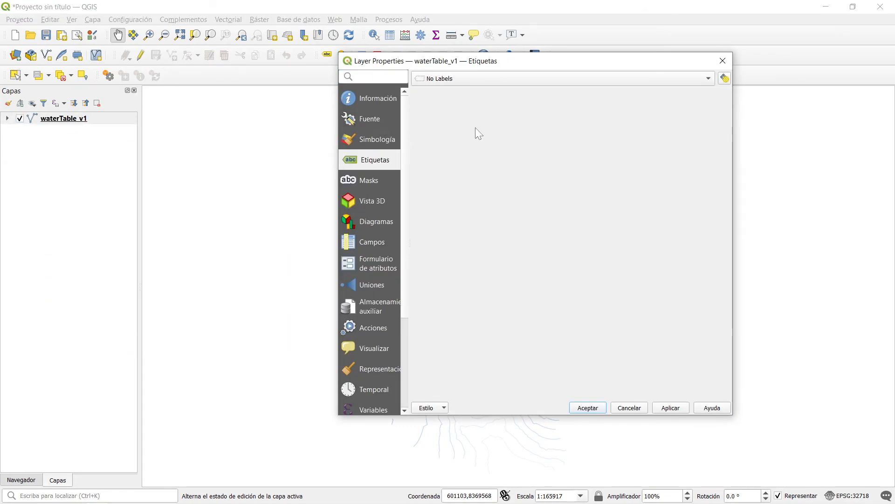
left_click(563, 78)
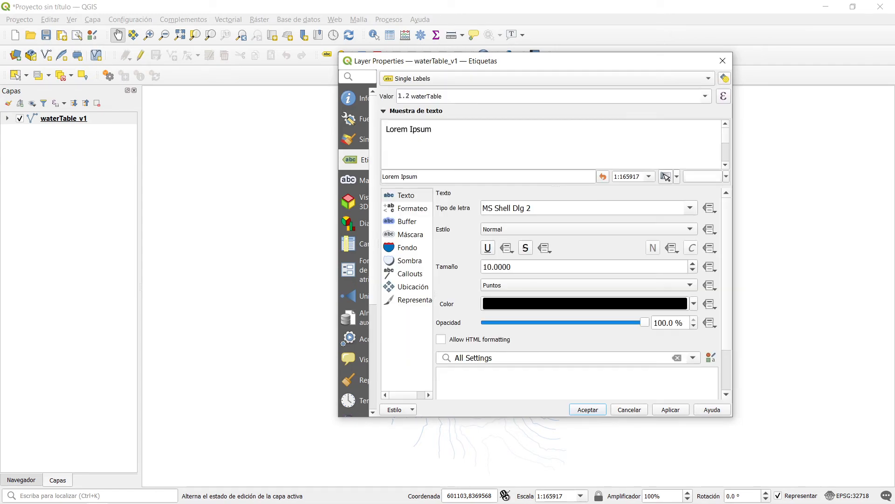
mouse_move(417, 227)
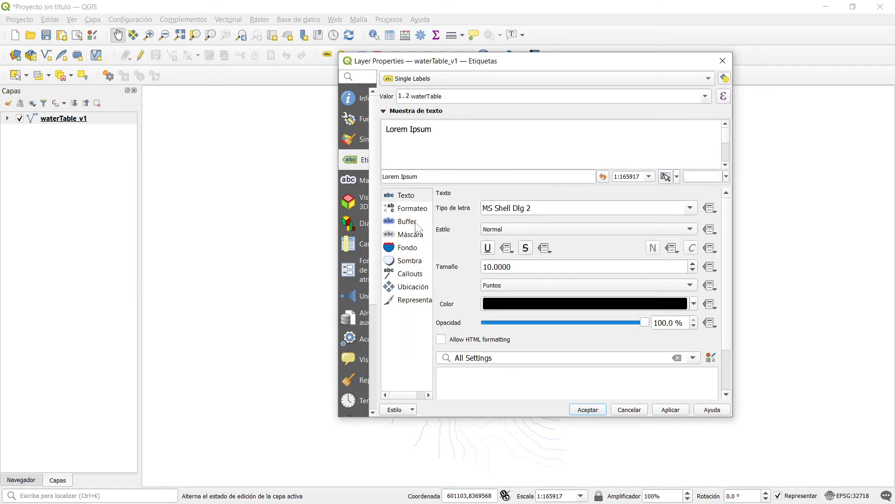
left_click(412, 208)
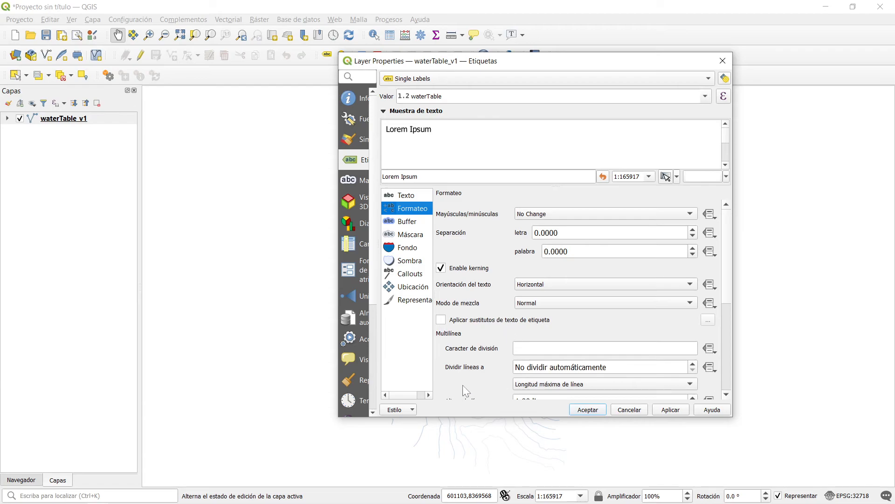
scroll("down", 3)
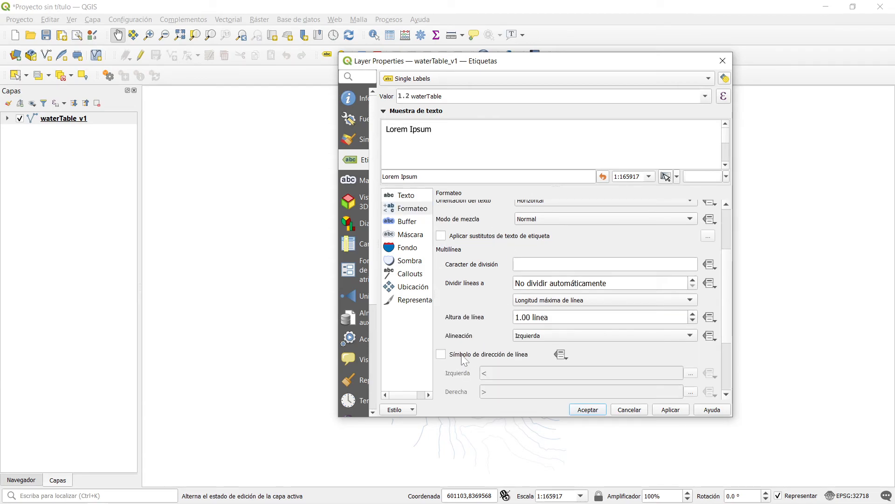
scroll("down", 3)
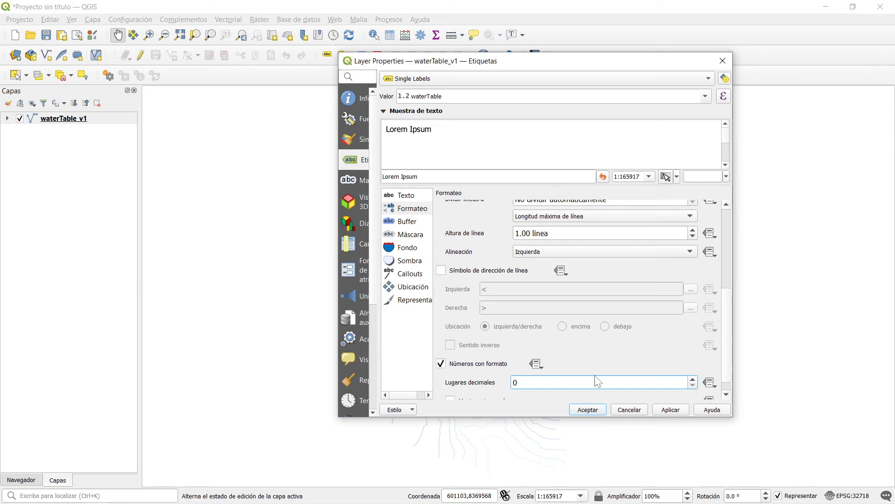
Set label text blue size 8, apply to preview on the map and accept
left_click(408, 221)
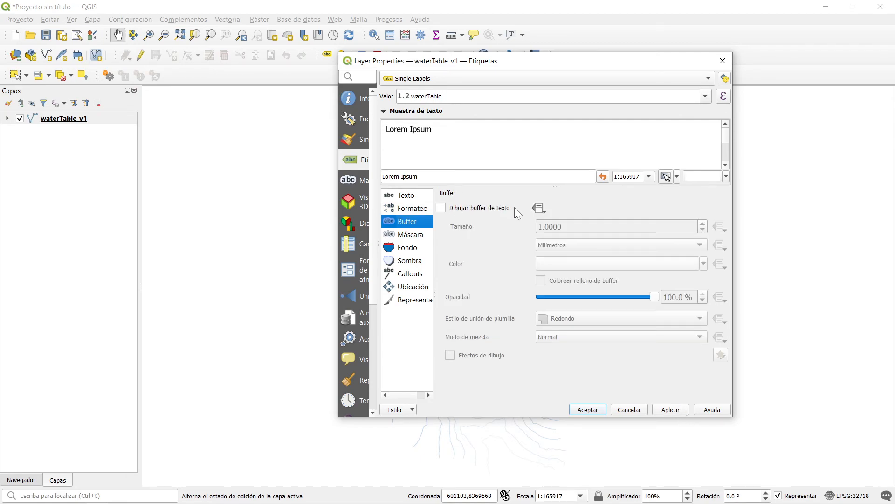
left_click(441, 207)
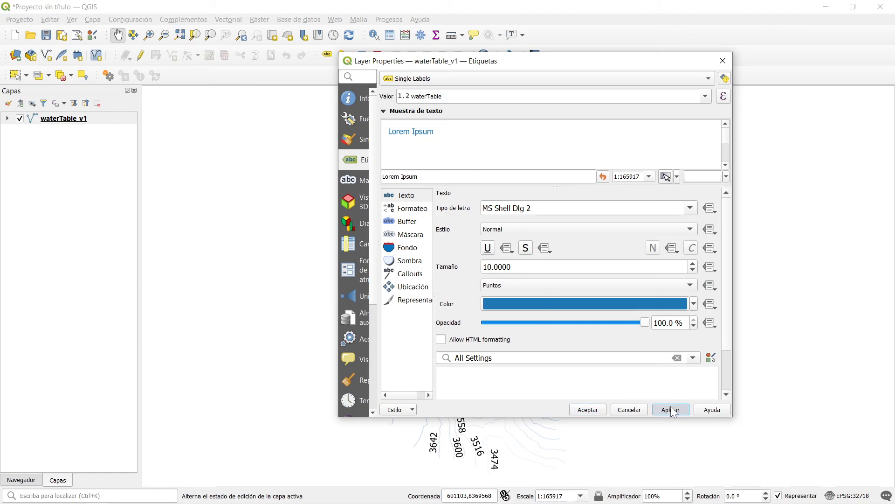
left_click(670, 409)
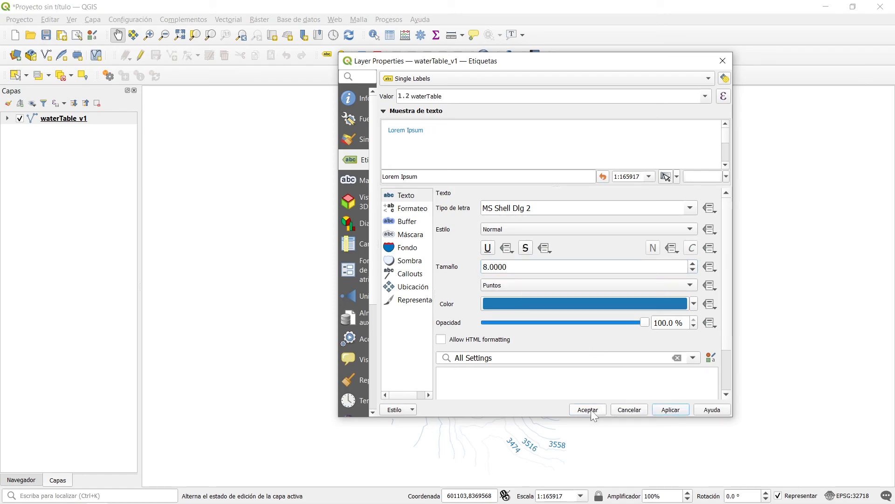
left_click(587, 410)
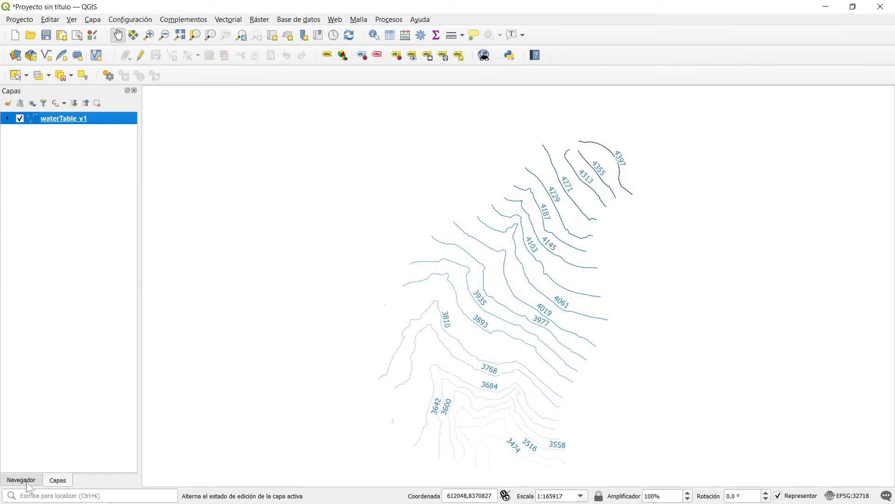
Add the Google Satellite XYZ tile layer beneath the labelled contours
left_click(22, 480)
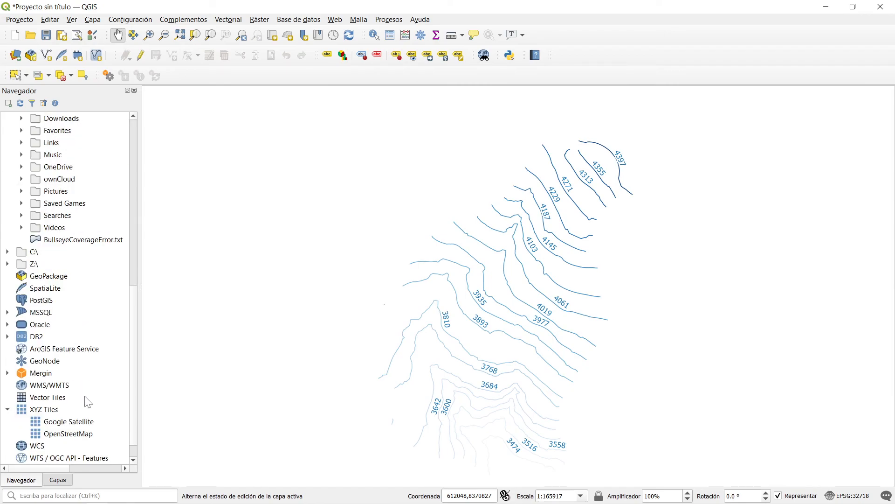
double_click(68, 421)
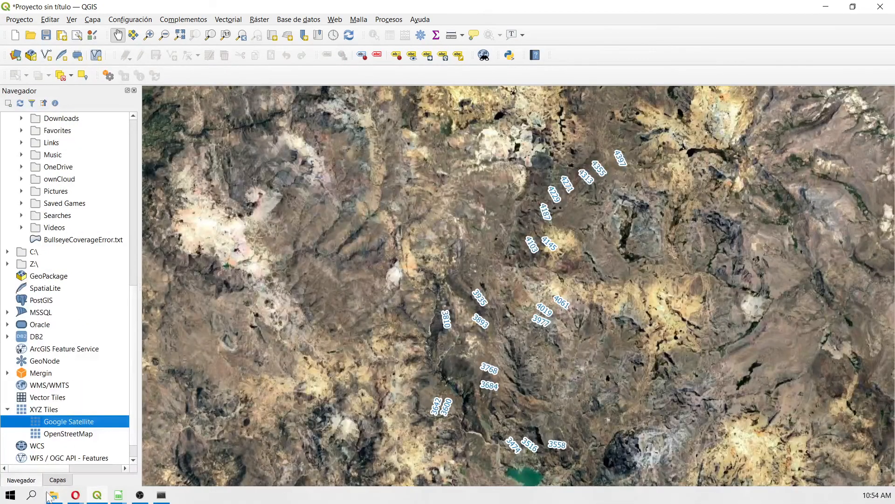